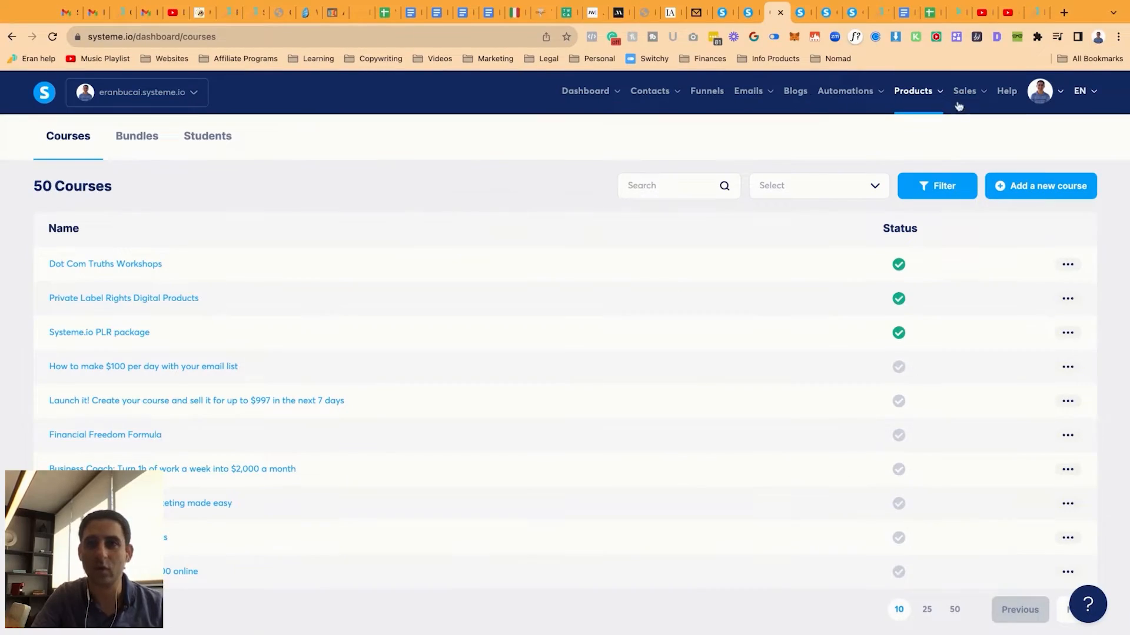
Start a new course from the Courses list under Products.
{"action": "left_click", "coordinate": [913, 91]}
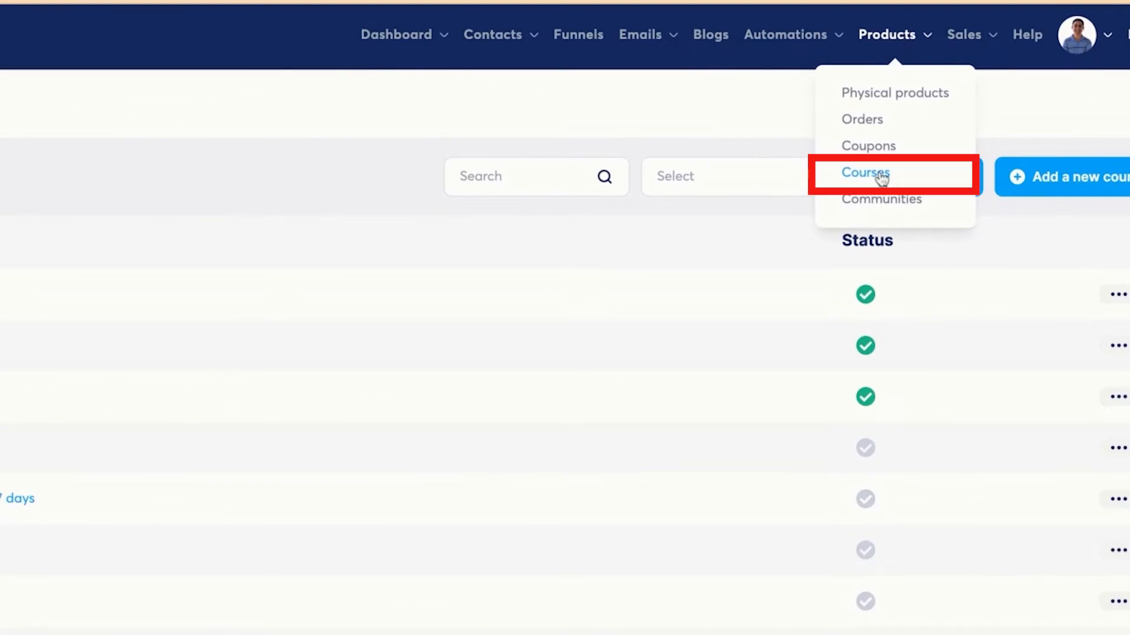
{"action": "left_click", "coordinate": [865, 172]}
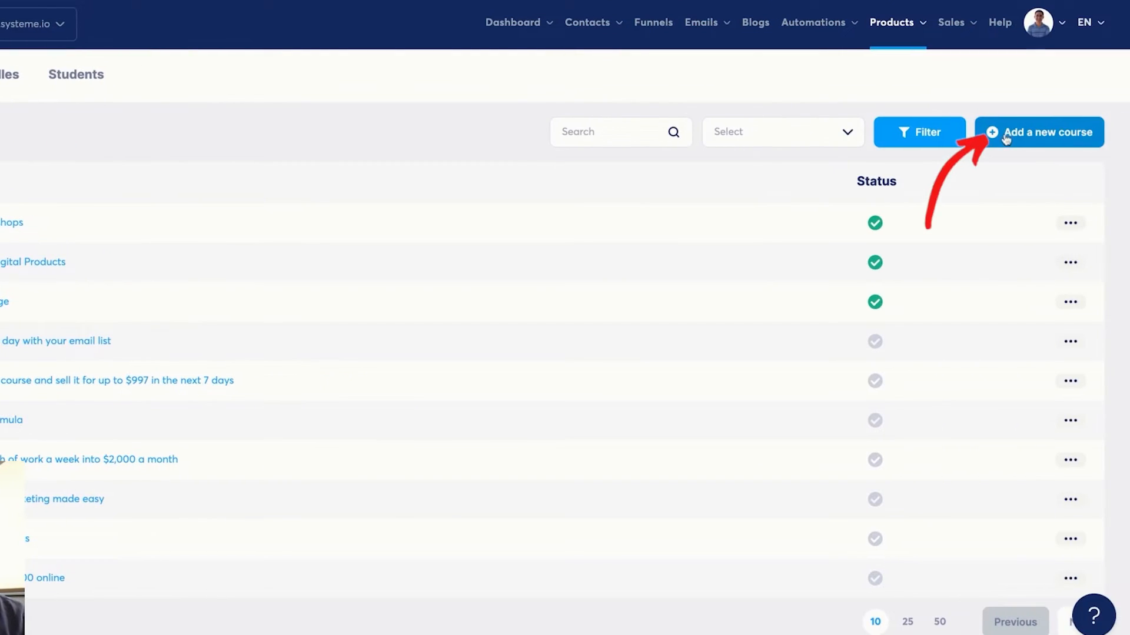
{"action": "left_click", "coordinate": [1038, 132]}
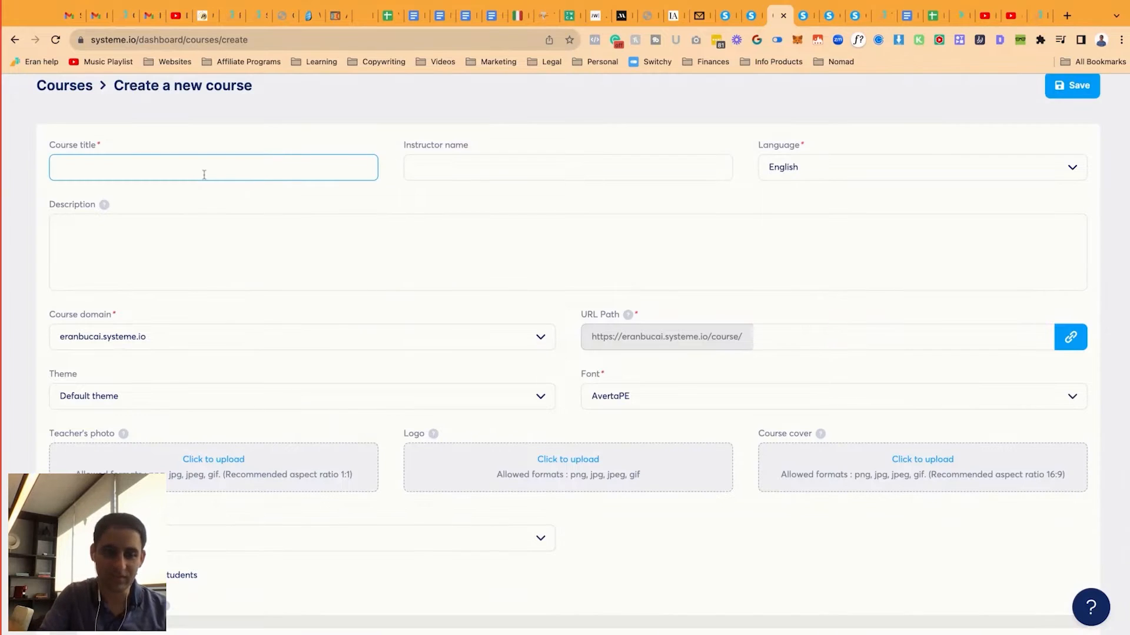
Enter title 'Systeme.io Tech Support Membership', instructor name, and a tech support membership description.
{"action": "type", "text": "Systeme.io. Tech Support"}
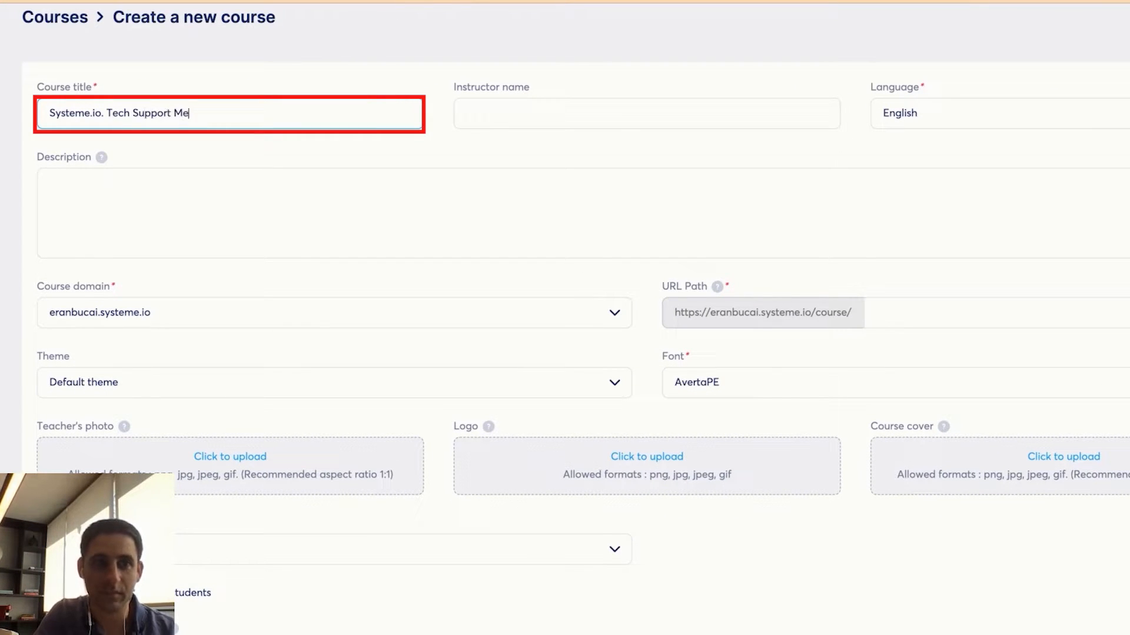
{"action": "type", "text": "Membership"}
{"action": "left_click", "coordinate": [646, 113]}
{"action": "type", "text": "Eran Bucai"}
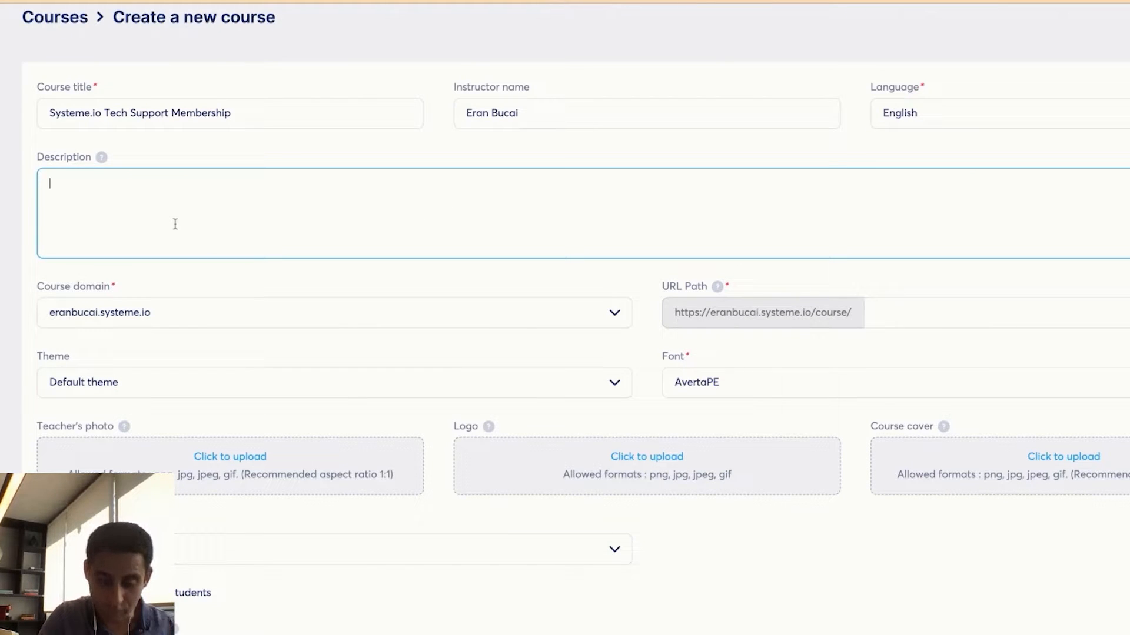
{"action": "type", "text": "The is the tech"}
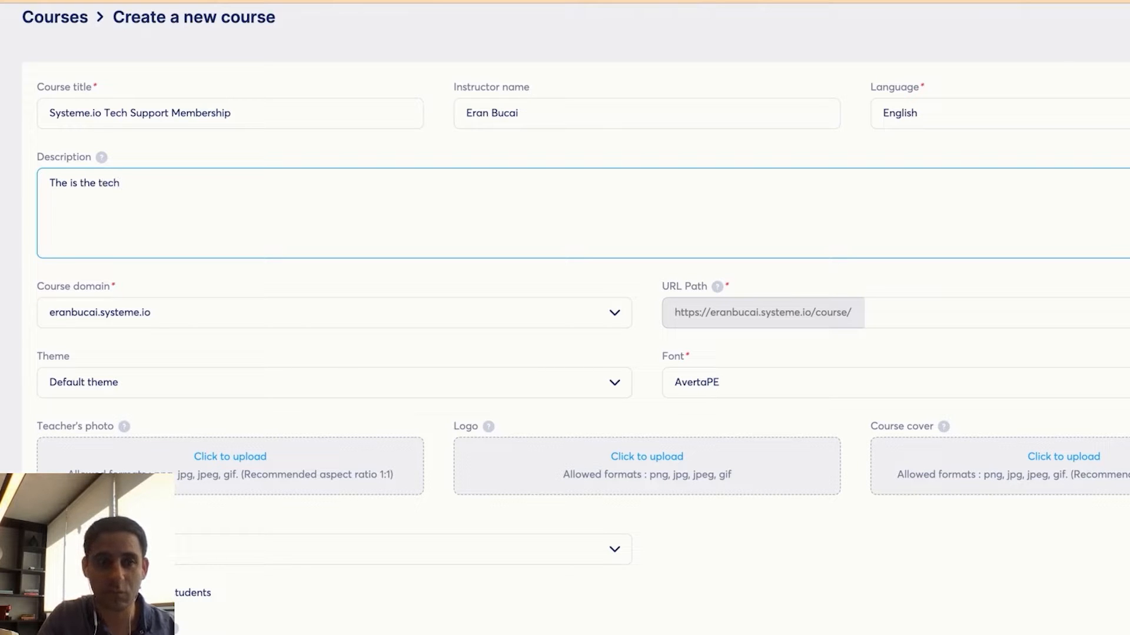
{"action": "type", "text": "support membership for Syste"}
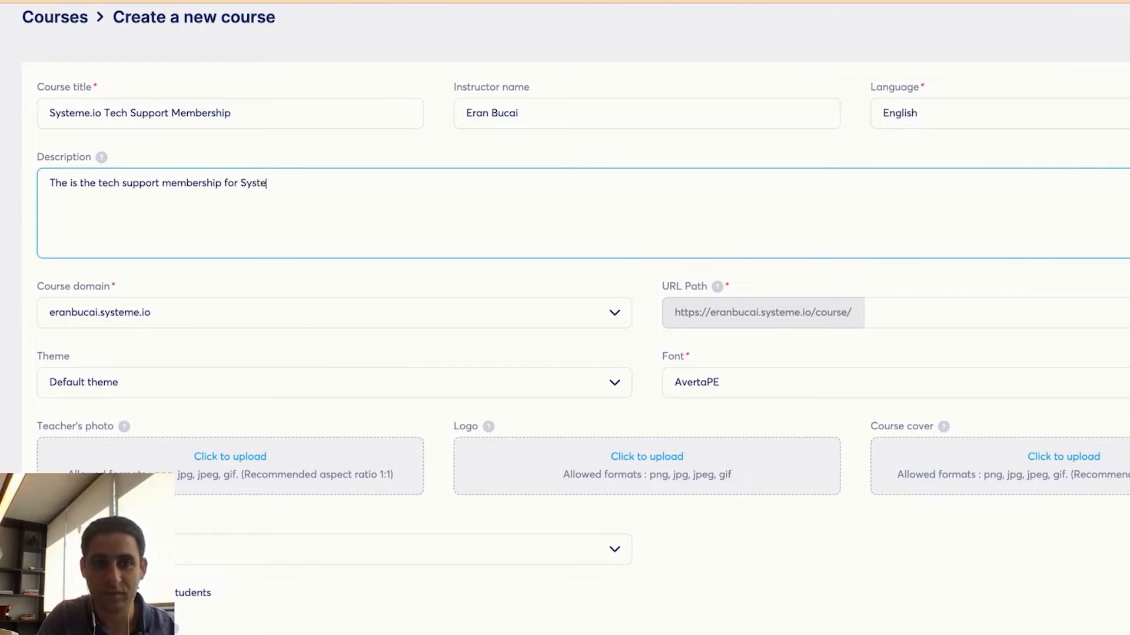
{"action": "type", "text": "me.io customer who want to get hands-"}
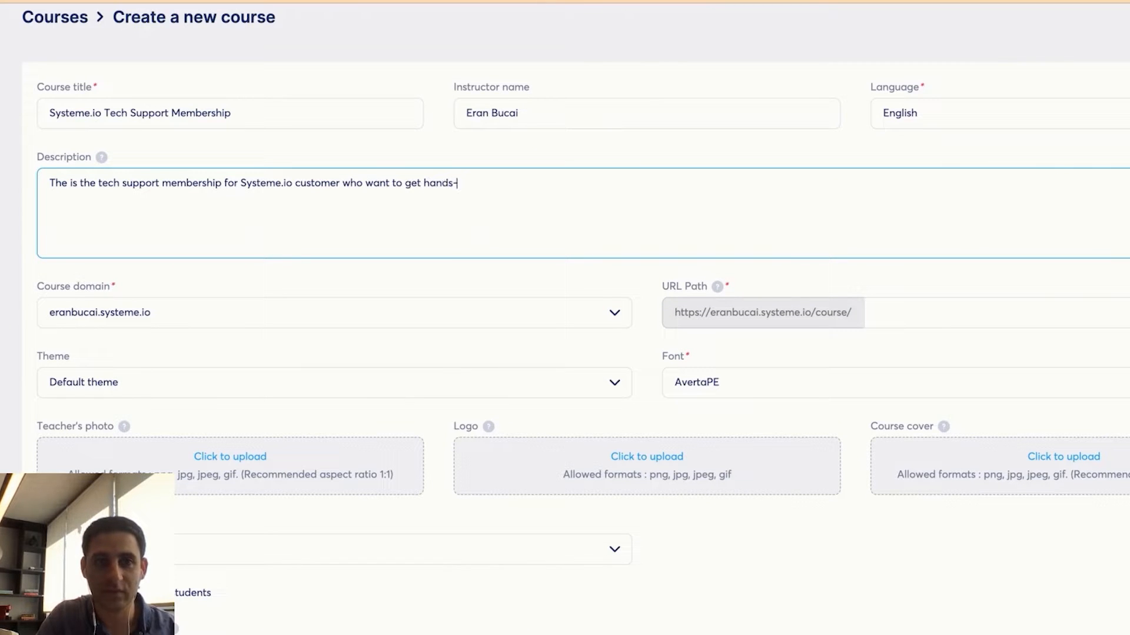
{"action": "type", "text": "on guidance from a"}
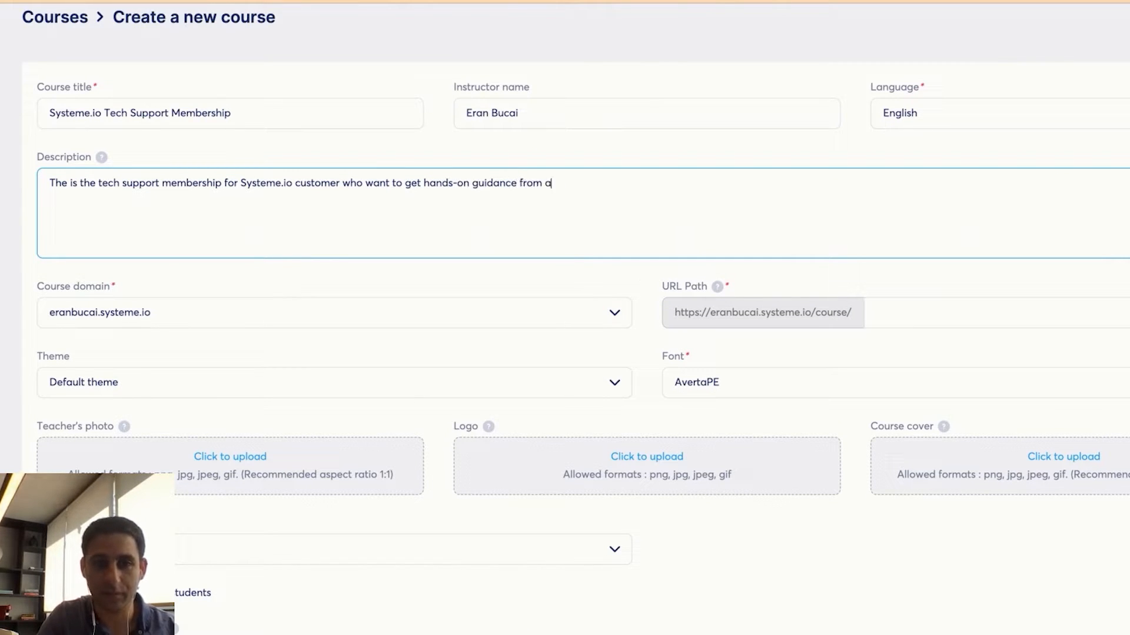
{"action": "type", "text": "n experienced tech team who can answer questio"}
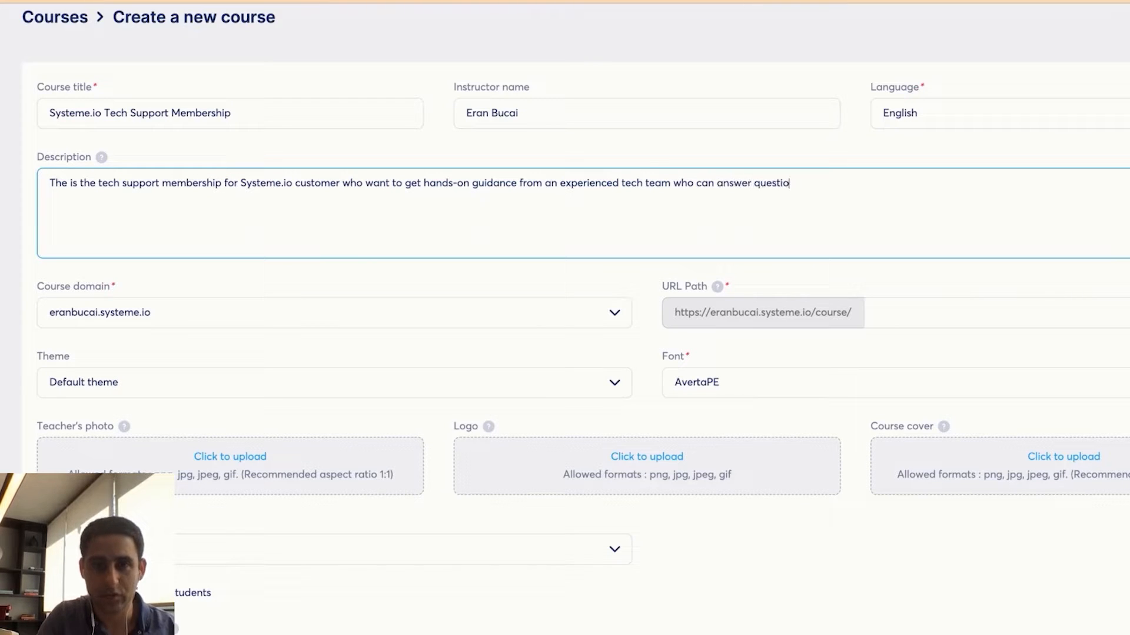
{"action": "type", "text": "ns and challenges with"}
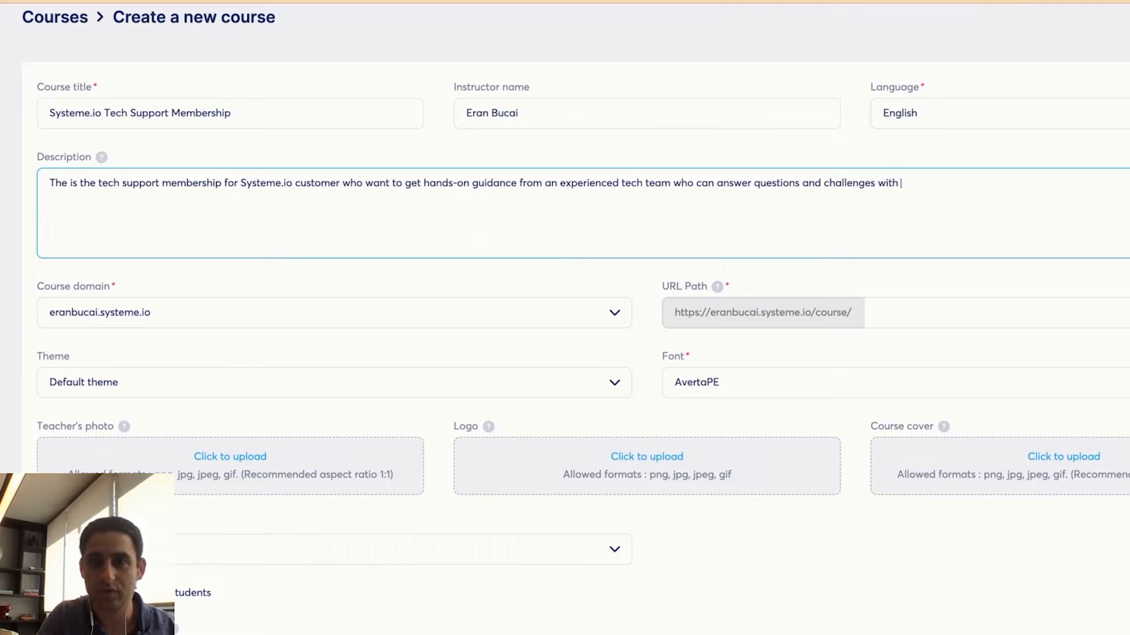
{"action": "type", "text": "speed along with unlocking the potential of"}
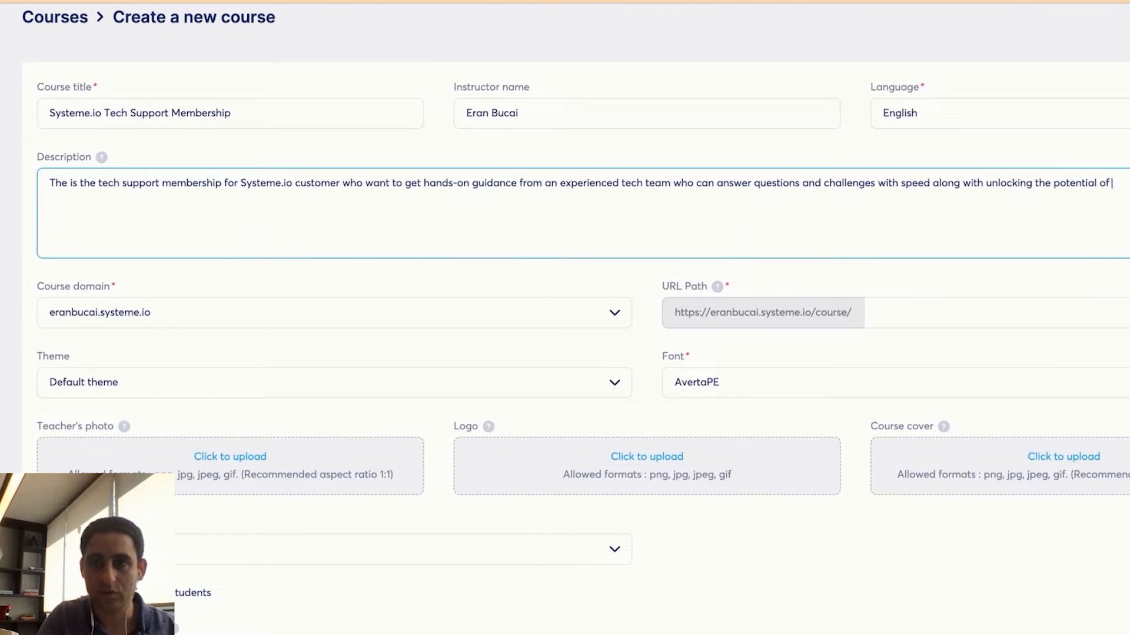
{"action": "type", "text": "using all the features in"}
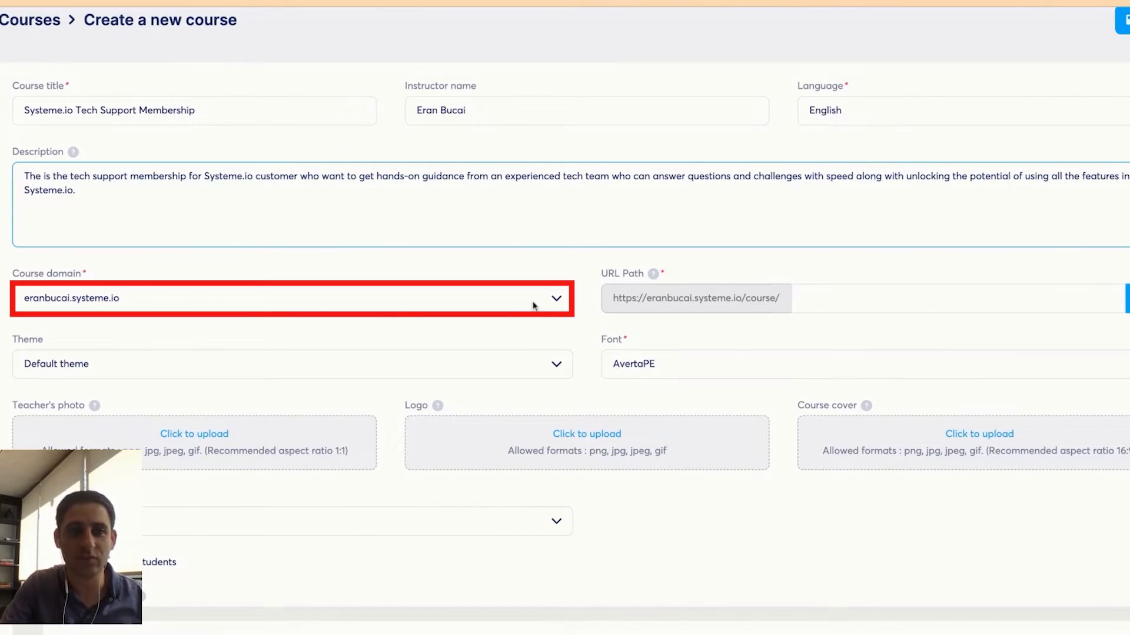
Set domain members.dotcomtruths.com, path dct-systeme-io-tech-support, Light blue theme, Poppins font.
{"action": "left_click", "coordinate": [289, 298]}
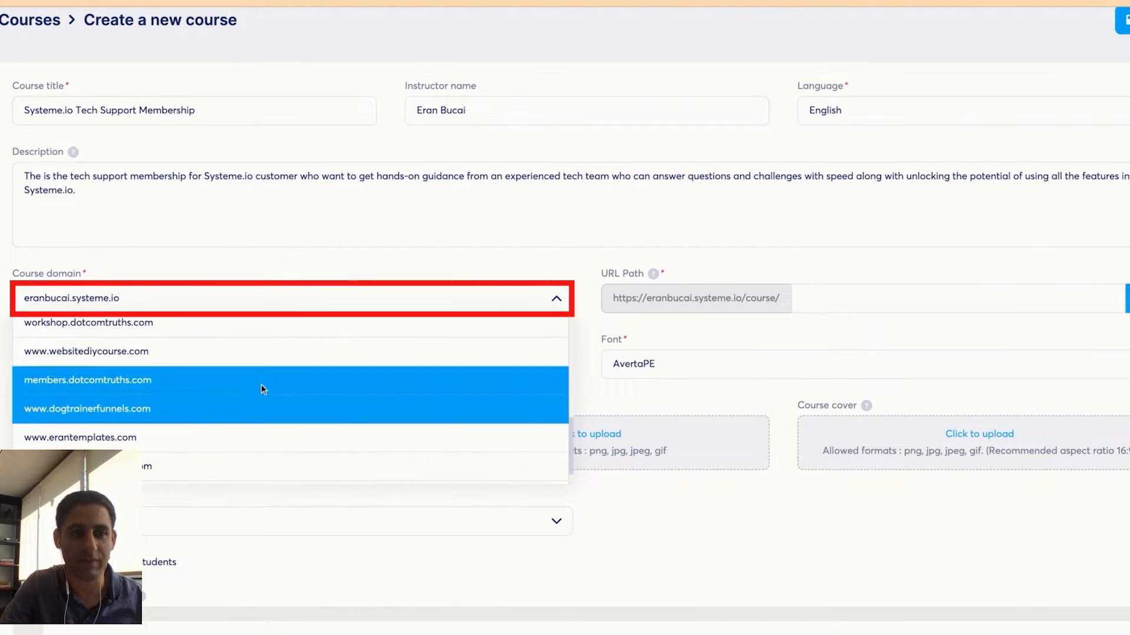
{"action": "left_click", "coordinate": [87, 380]}
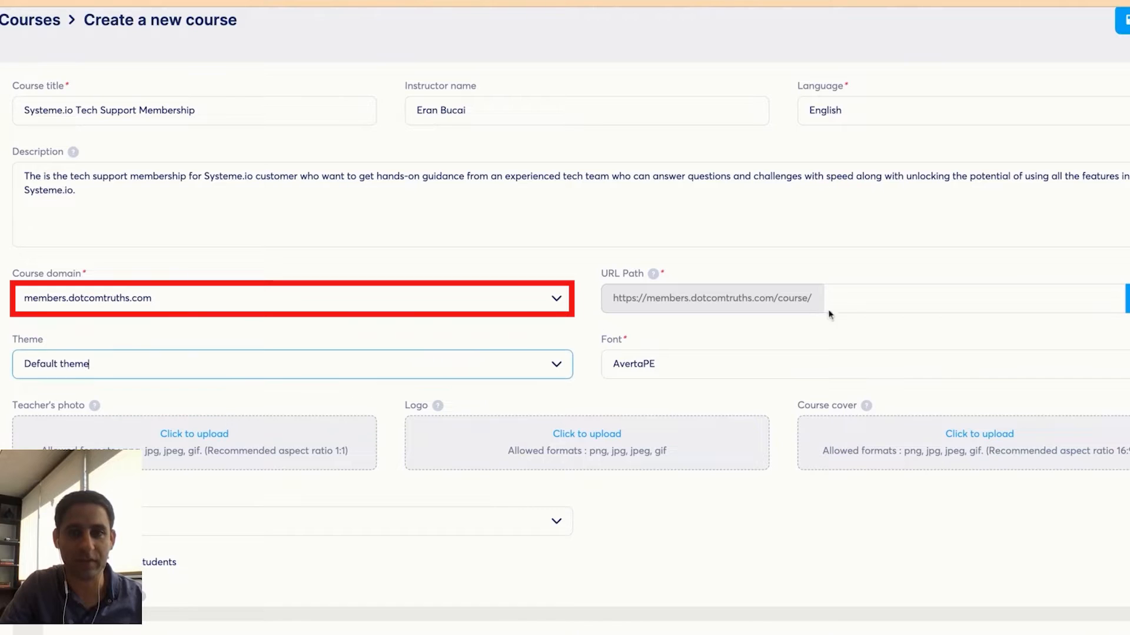
{"action": "type", "text": "s"}
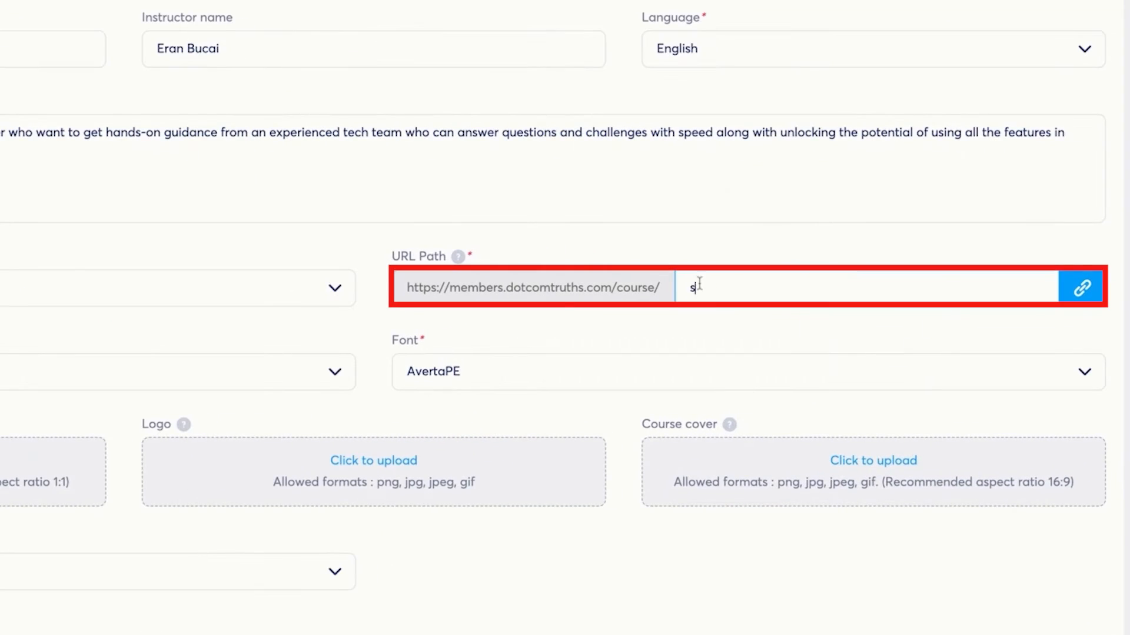
{"action": "type", "text": "ysteme-io-tech-support"}
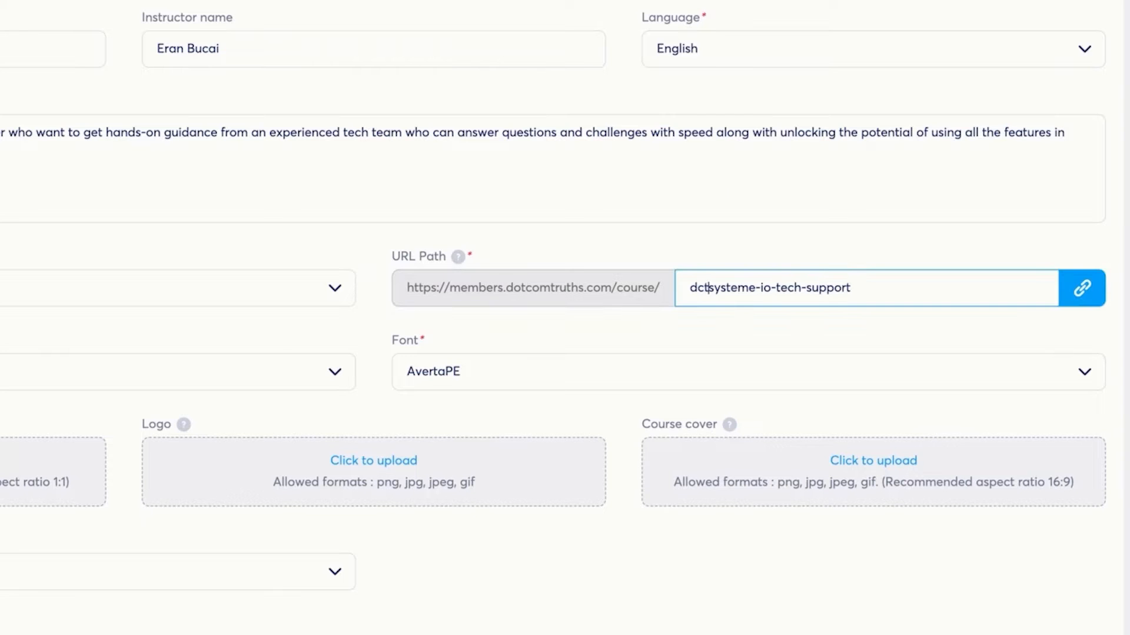
{"action": "left_click", "coordinate": [734, 372]}
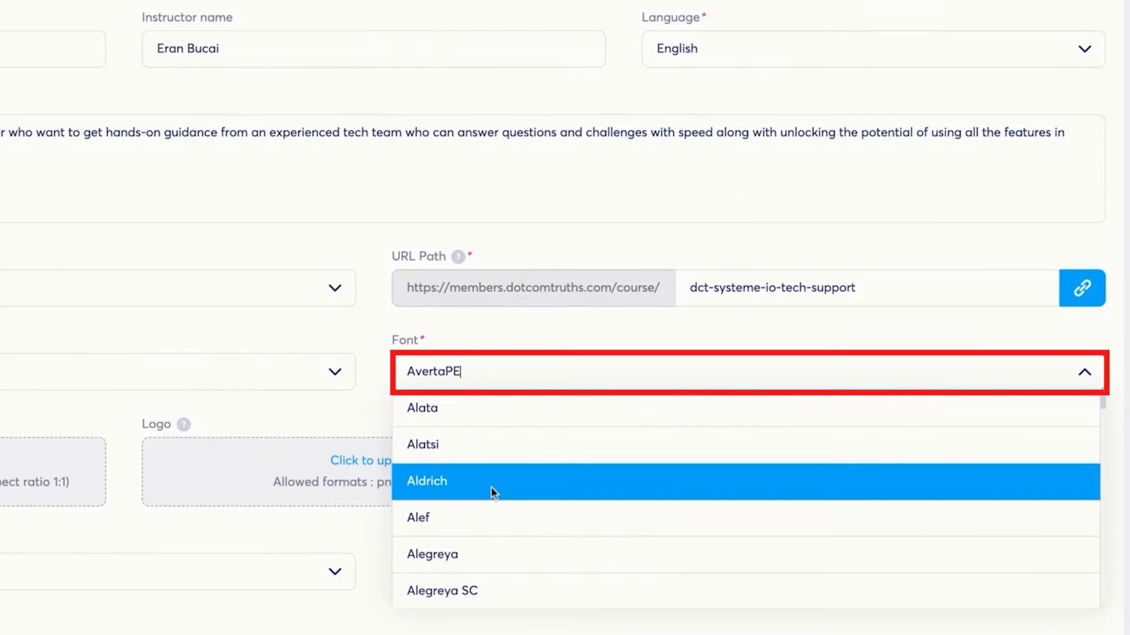
{"action": "type", "text": "ppins"}
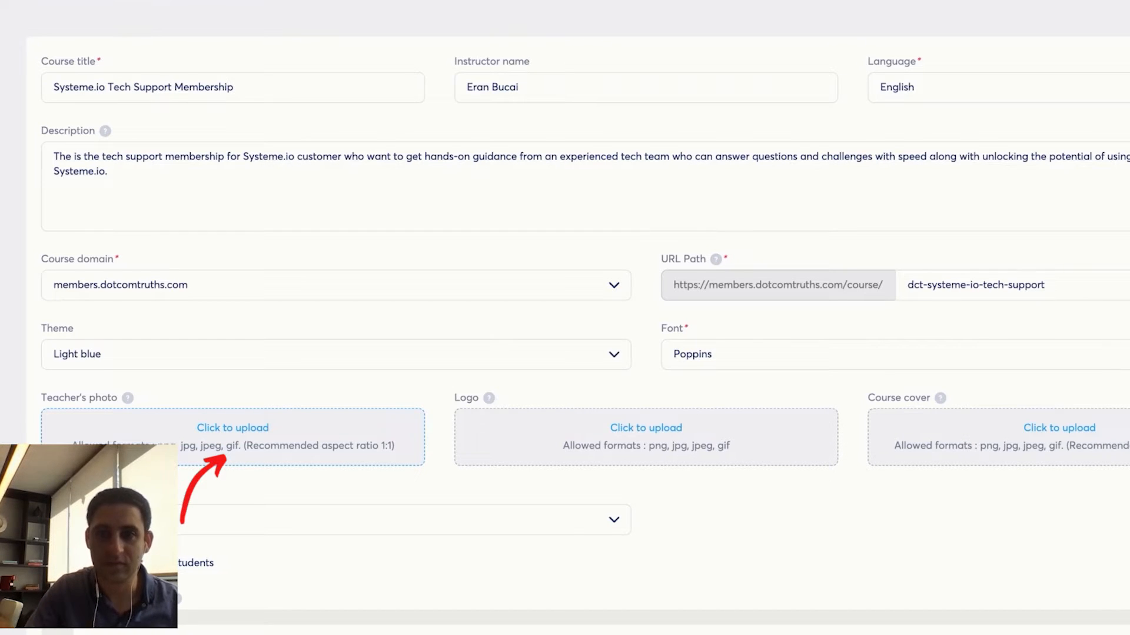
Upload the teacher's photo and the DotCom Truths logo to the course.
{"action": "left_click", "coordinate": [232, 428]}
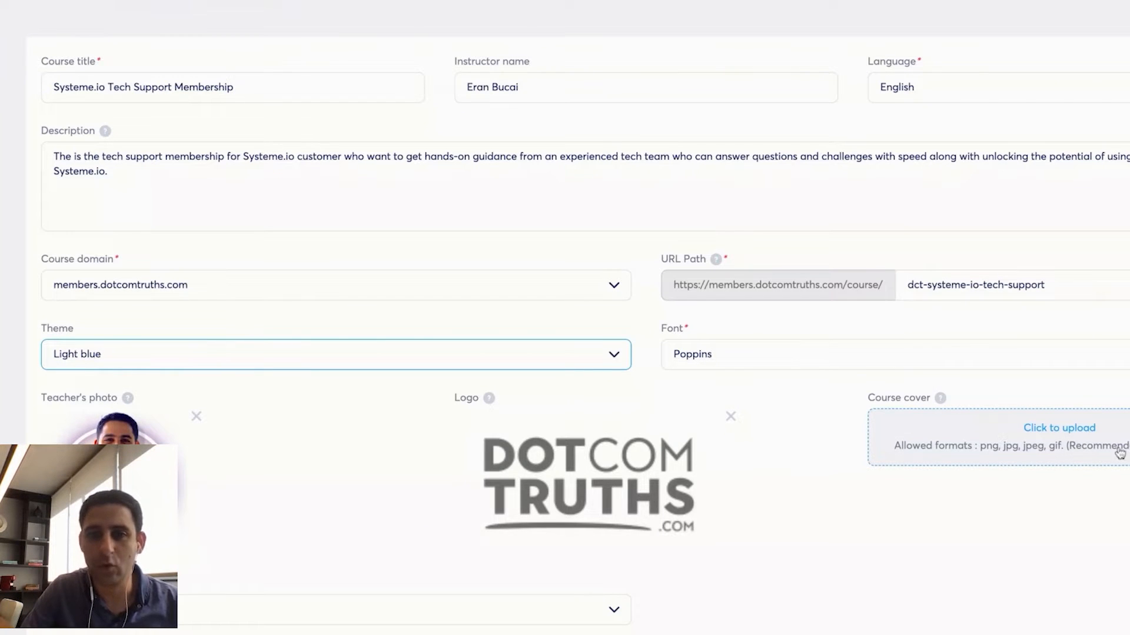
{"action": "scroll", "scroll_direction": "down", "scroll_amount": 3}
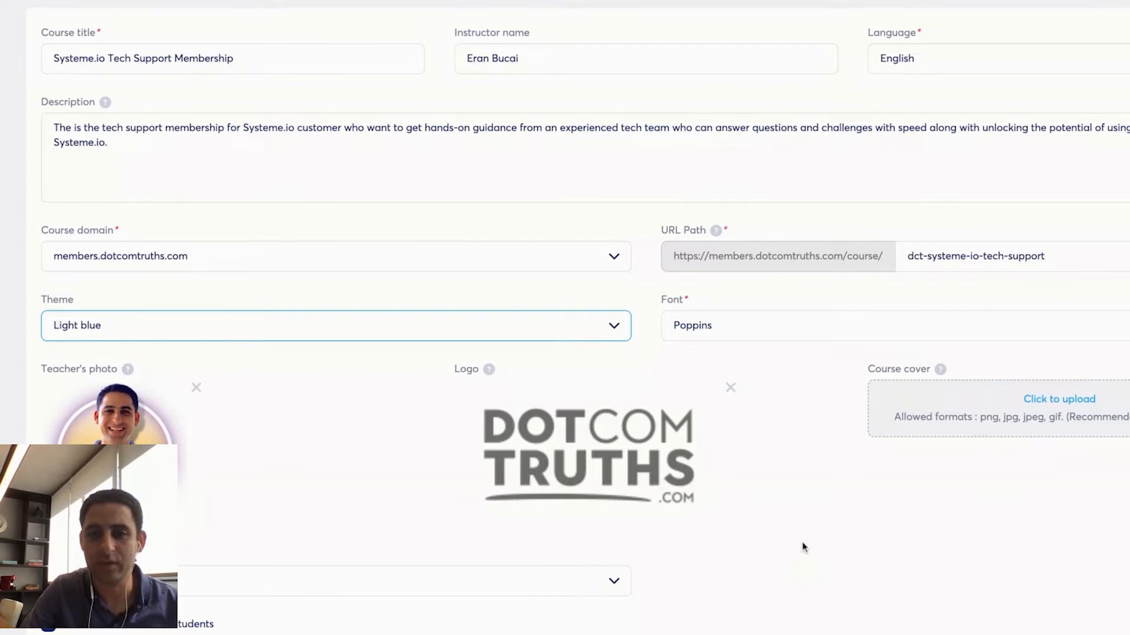
{"action": "left_click", "coordinate": [270, 12]}
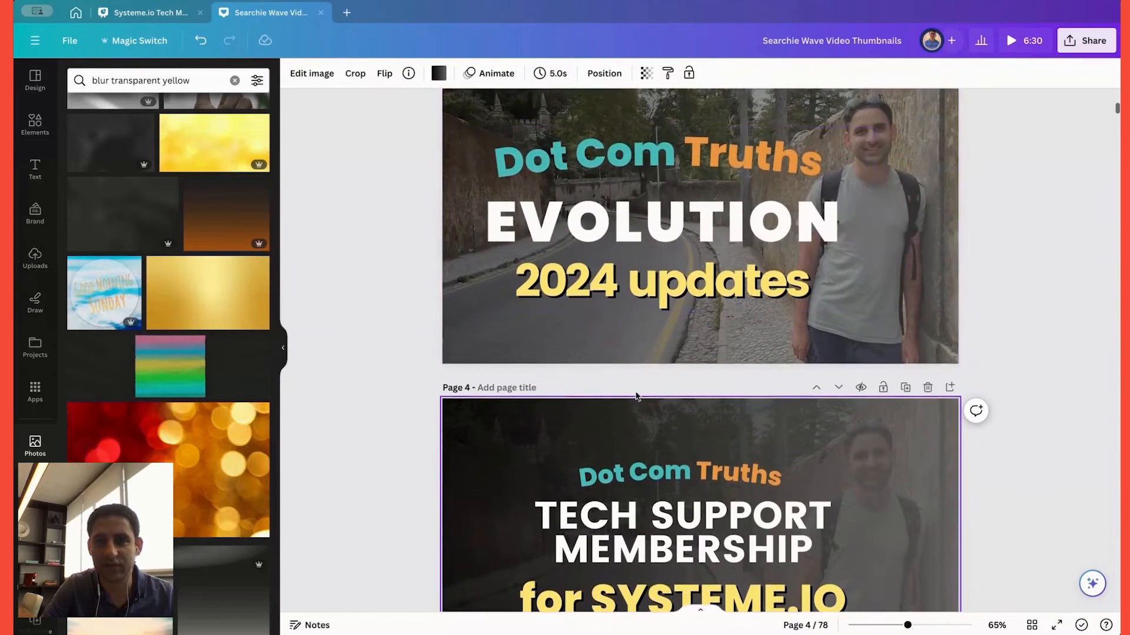
Download Canva page 4, the Tech Support Membership thumbnail, as a PNG.
{"action": "scroll", "scroll_direction": "down", "scroll_amount": 3}
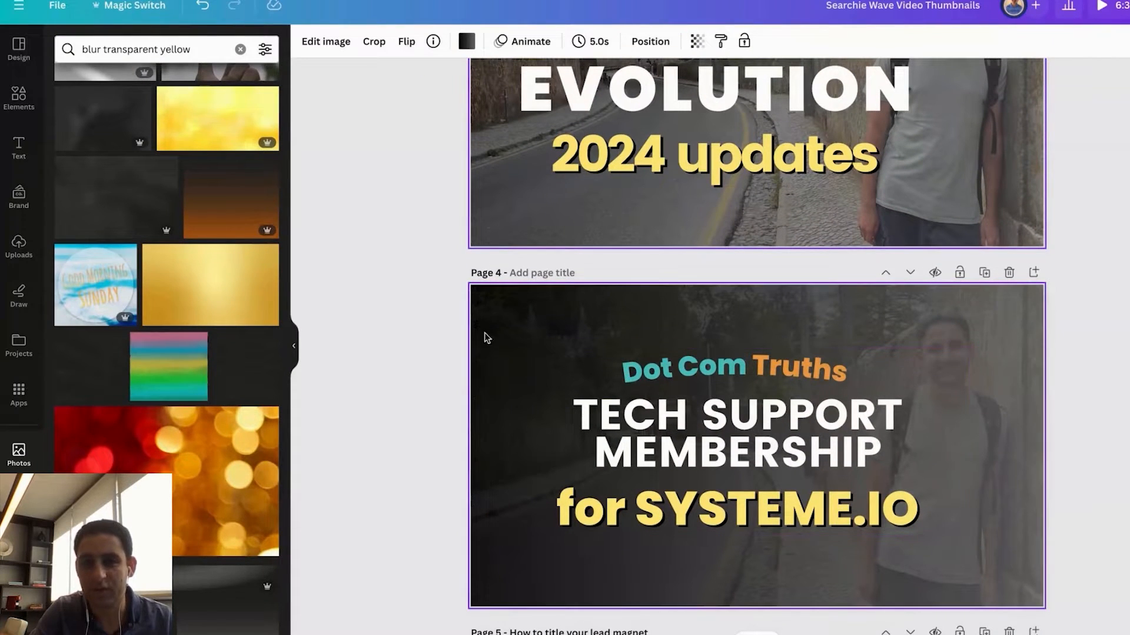
{"action": "left_click", "coordinate": [735, 446]}
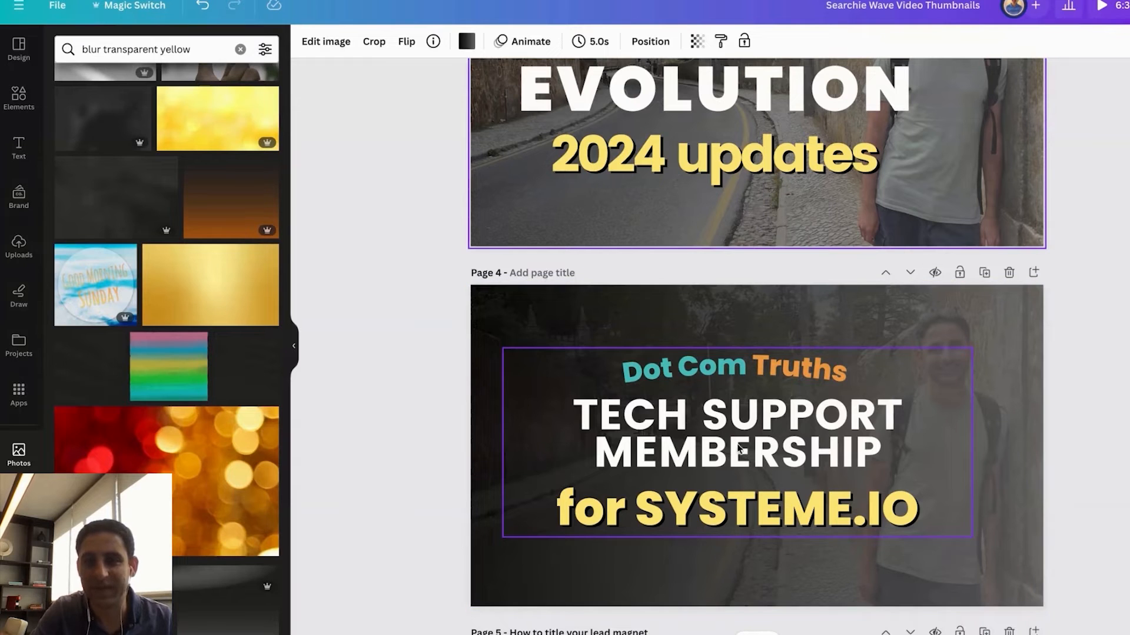
{"action": "left_click", "coordinate": [1094, 26]}
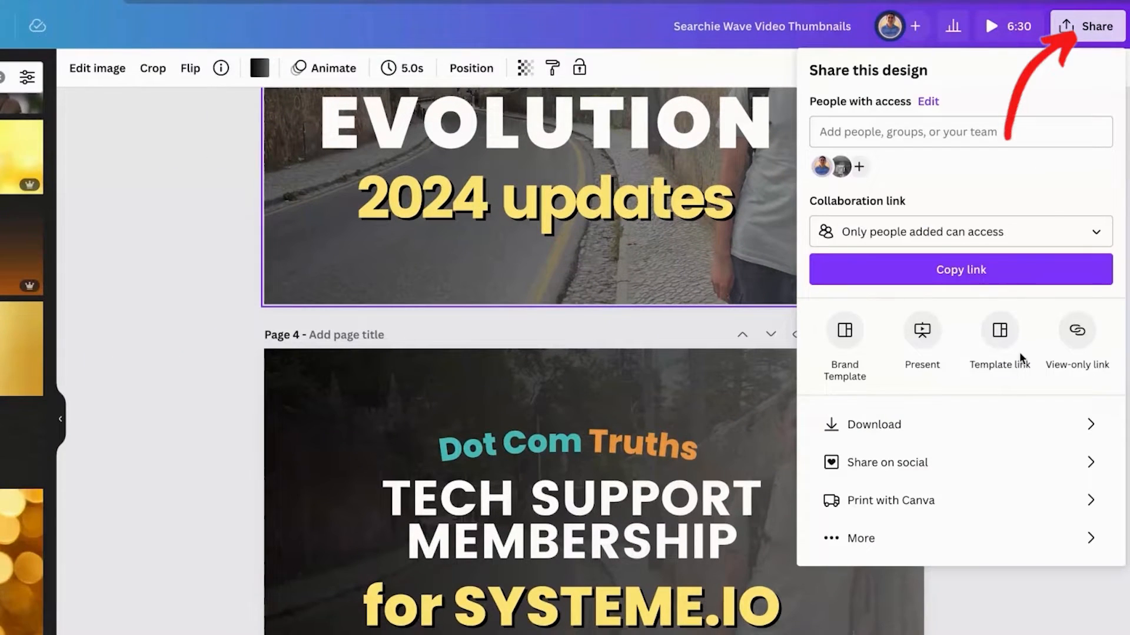
{"action": "left_click", "coordinate": [873, 424]}
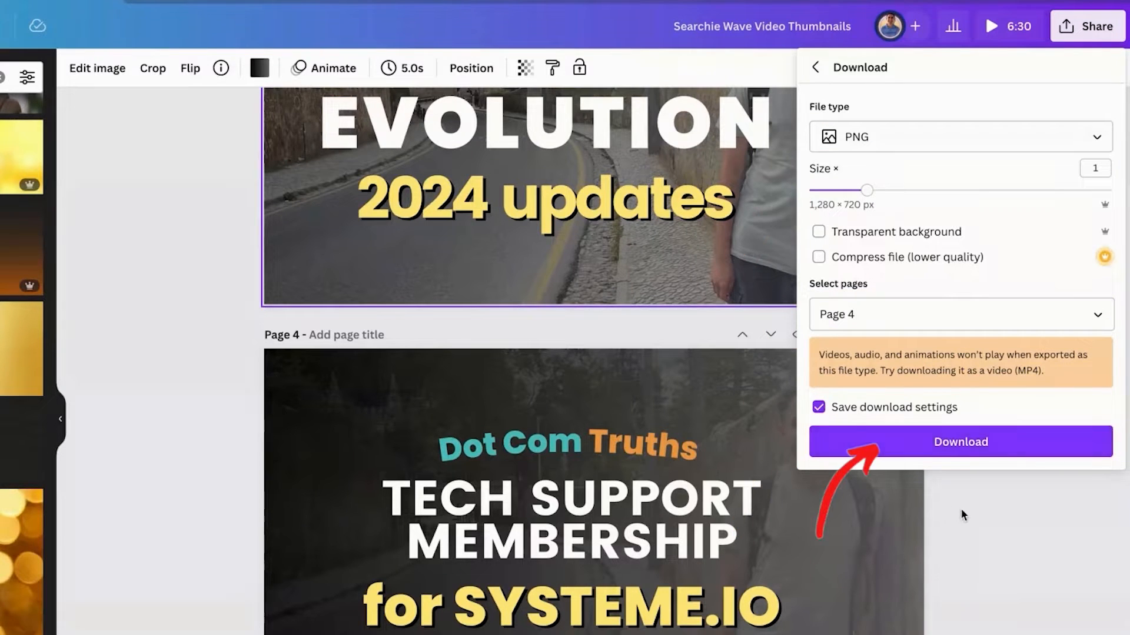
{"action": "left_click", "coordinate": [961, 442]}
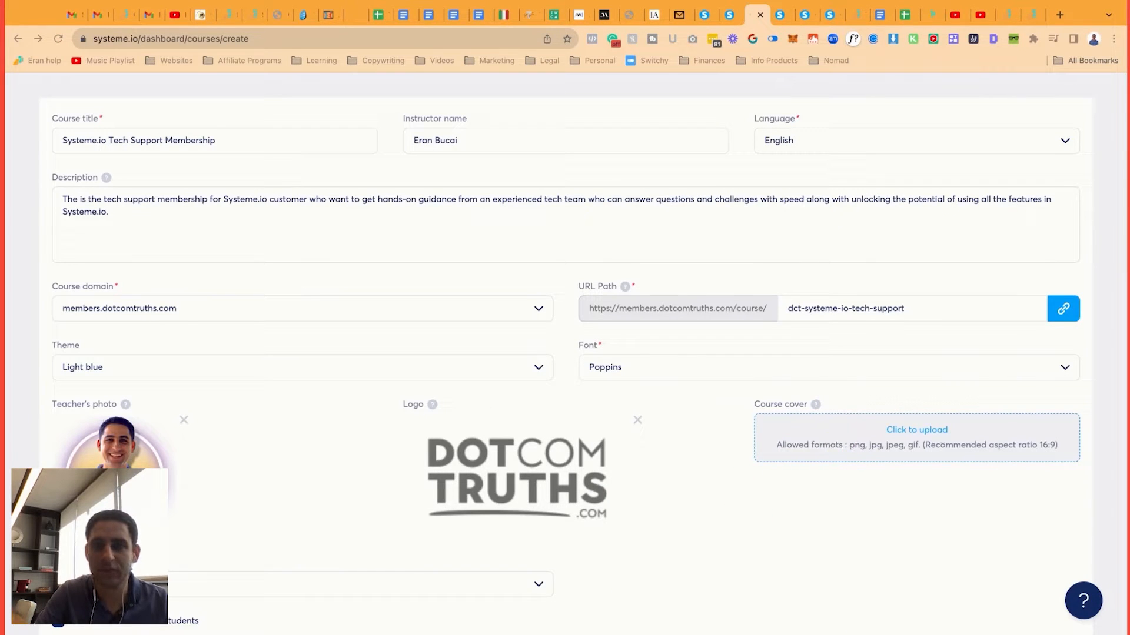
Upload and crop the downloaded thumbnail PNG as the course cover.
{"action": "left_click", "coordinate": [915, 437]}
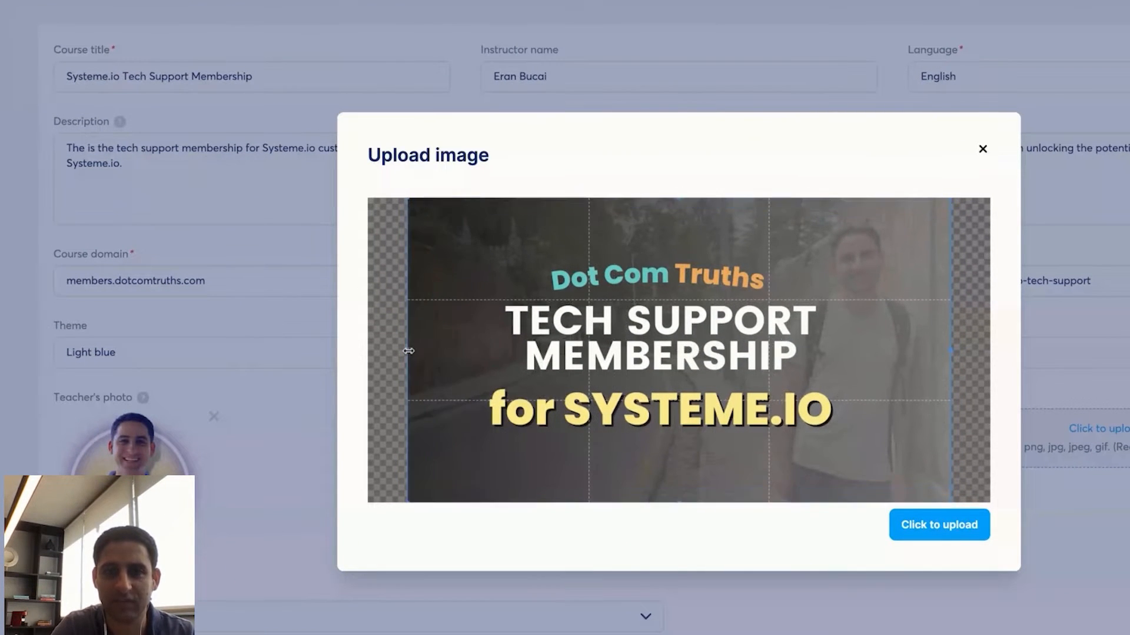
{"action": "left_click", "coordinate": [938, 523]}
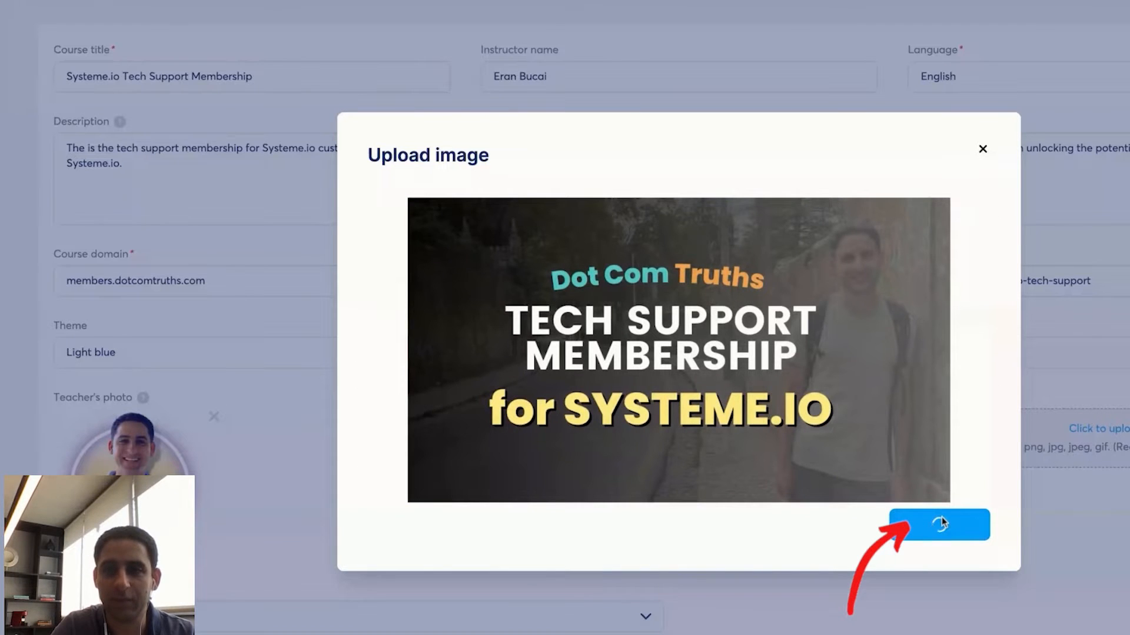
{"action": "left_click", "coordinate": [937, 524]}
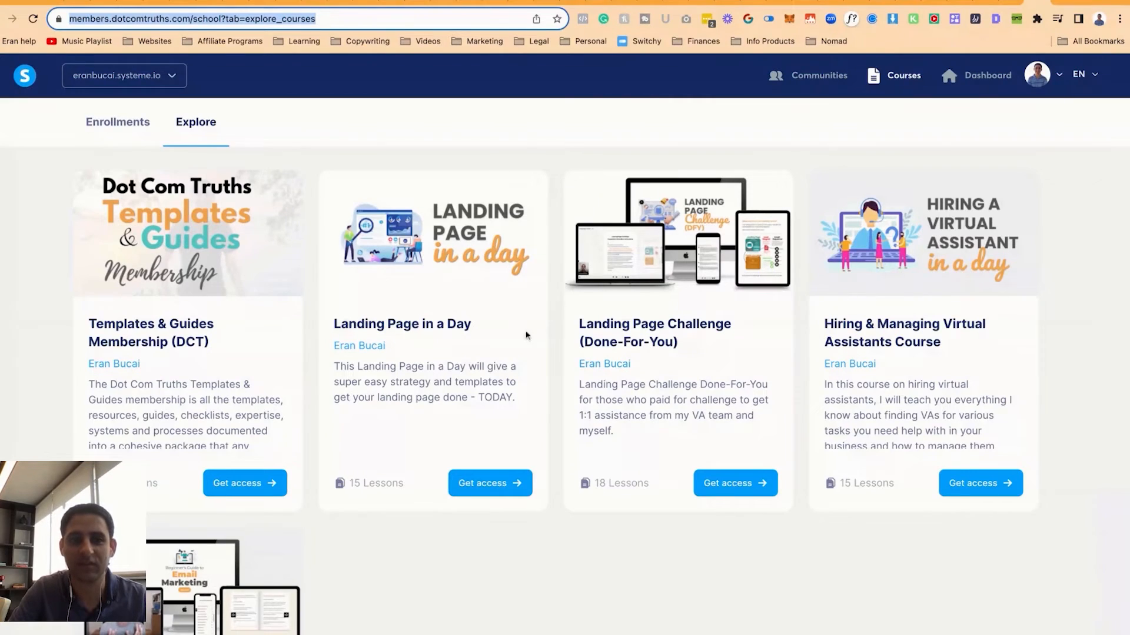
{"action": "mouse_move", "coordinate": [458, 310]}
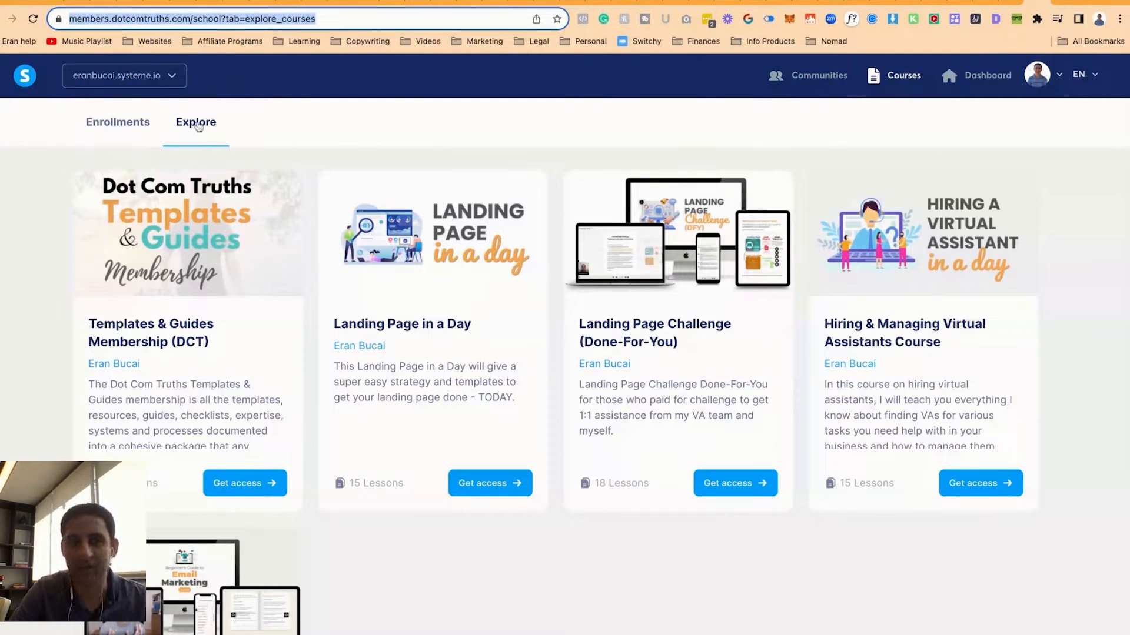
{"action": "left_click", "coordinate": [117, 122]}
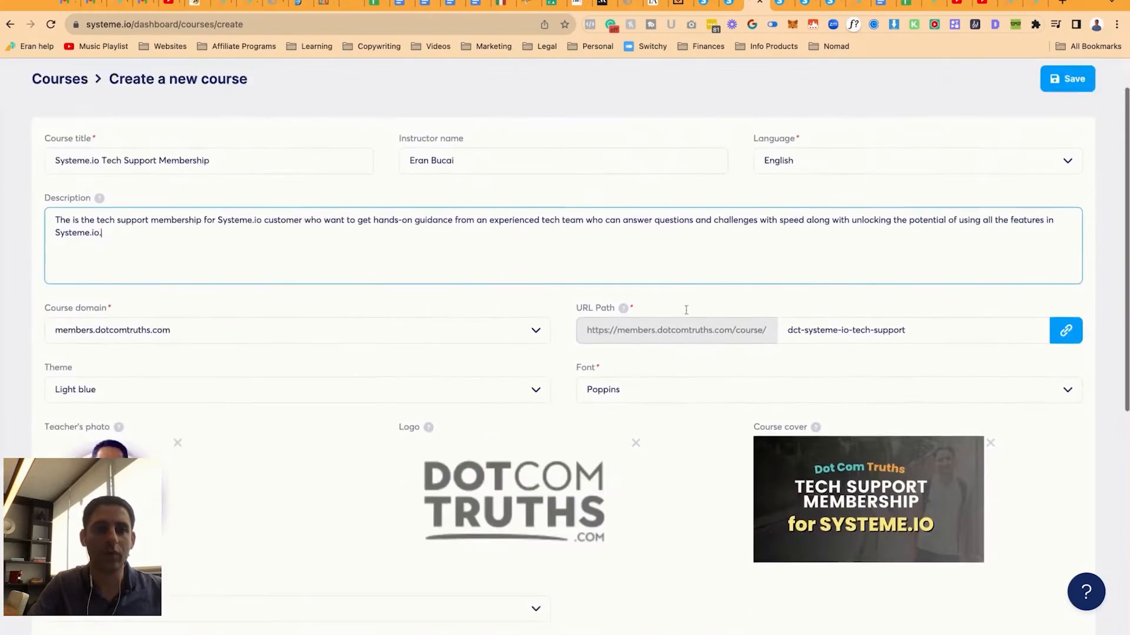
Review the course form and save the Systeme.io Tech Support Membership course.
{"action": "scroll", "scroll_direction": "down", "scroll_amount": 3}
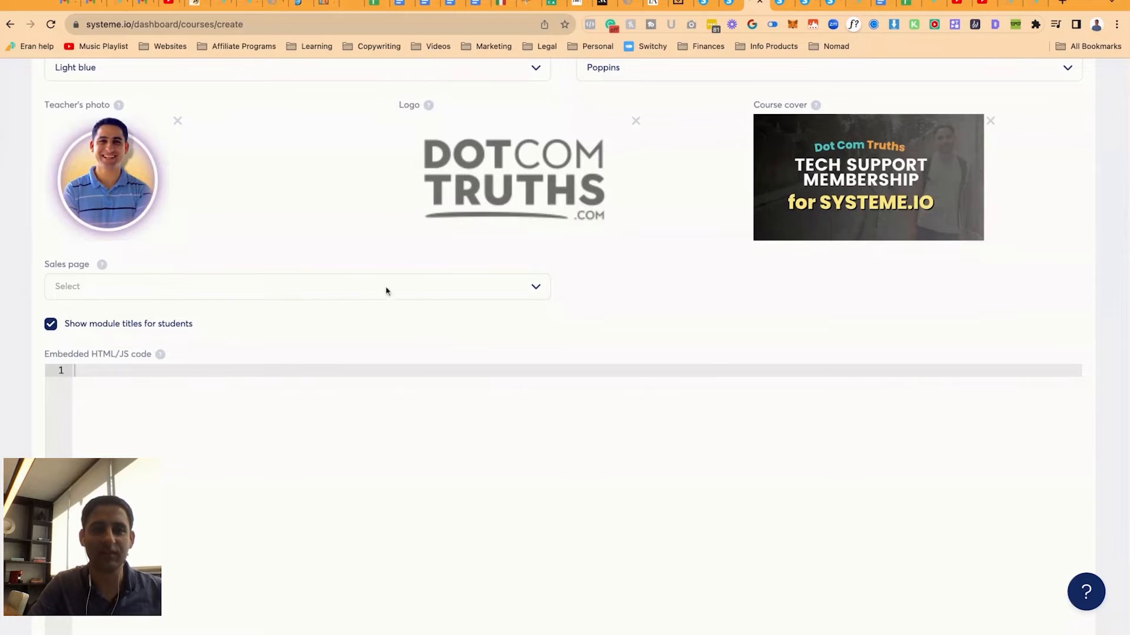
{"action": "left_click", "coordinate": [296, 286]}
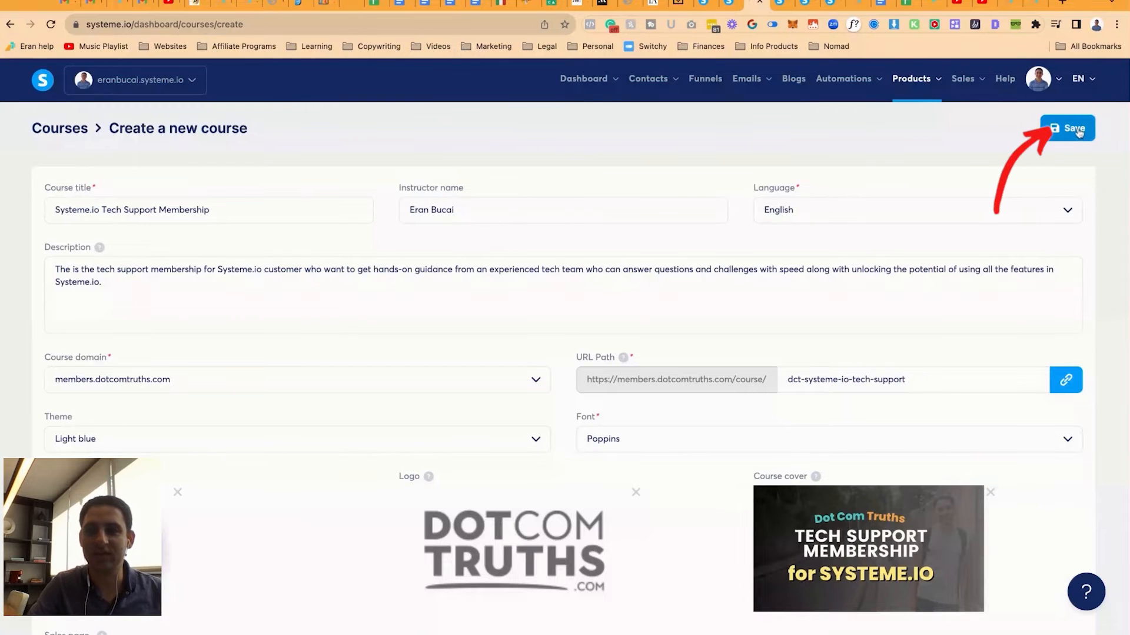
{"action": "left_click", "coordinate": [1068, 128]}
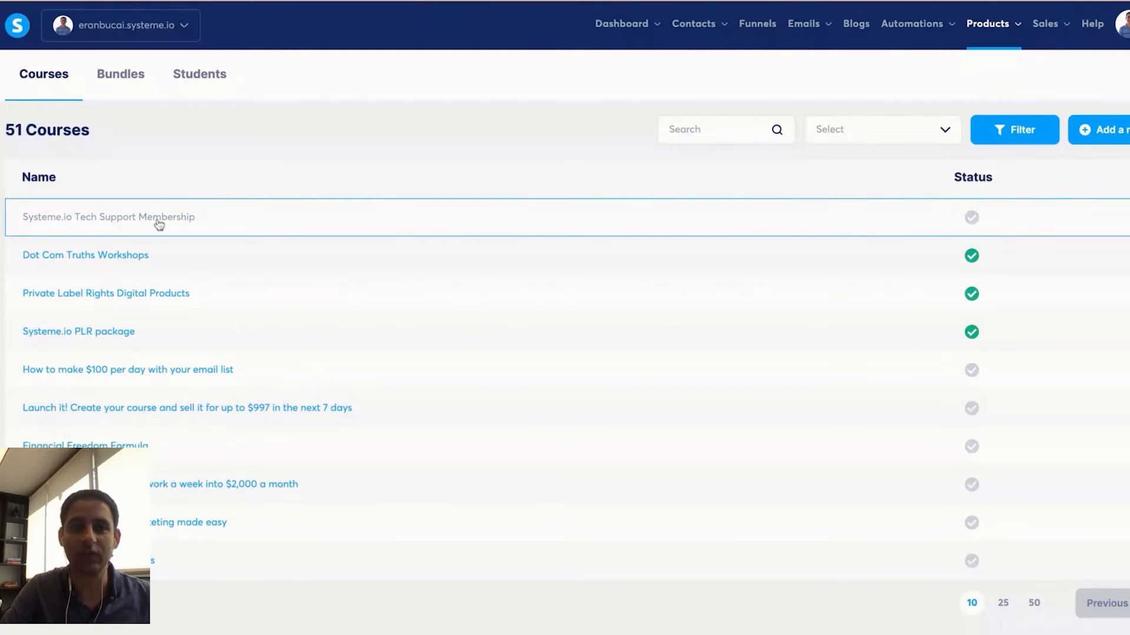
Create module 'NEW MEMBER? START HERE:' and a video-template lecture named Welcome.
{"action": "left_click", "coordinate": [108, 217]}
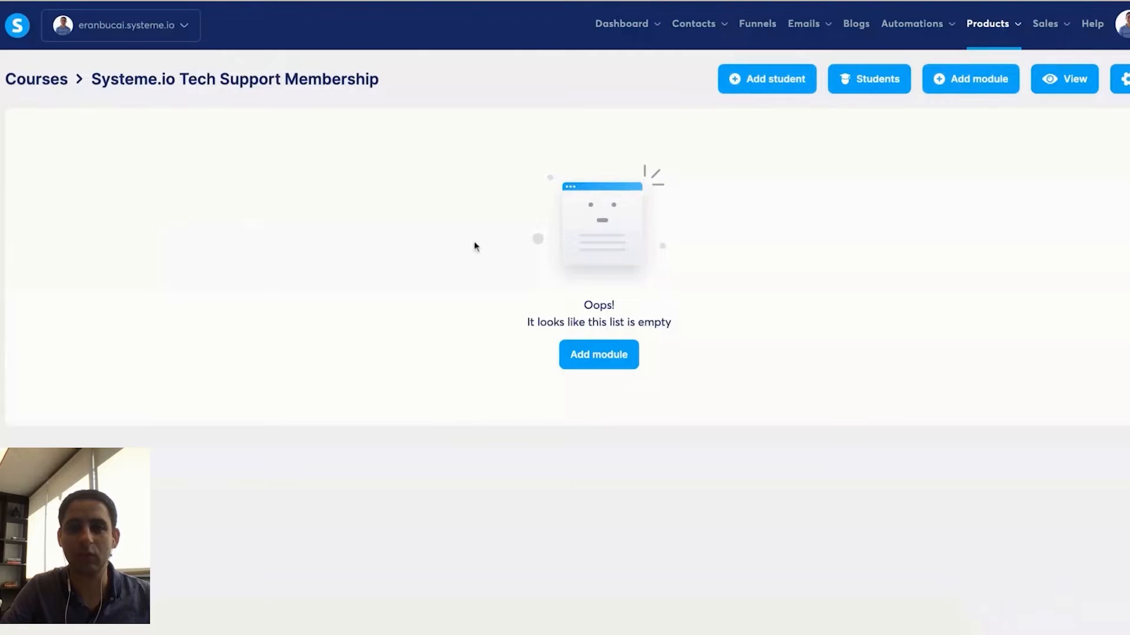
{"action": "left_click", "coordinate": [598, 354]}
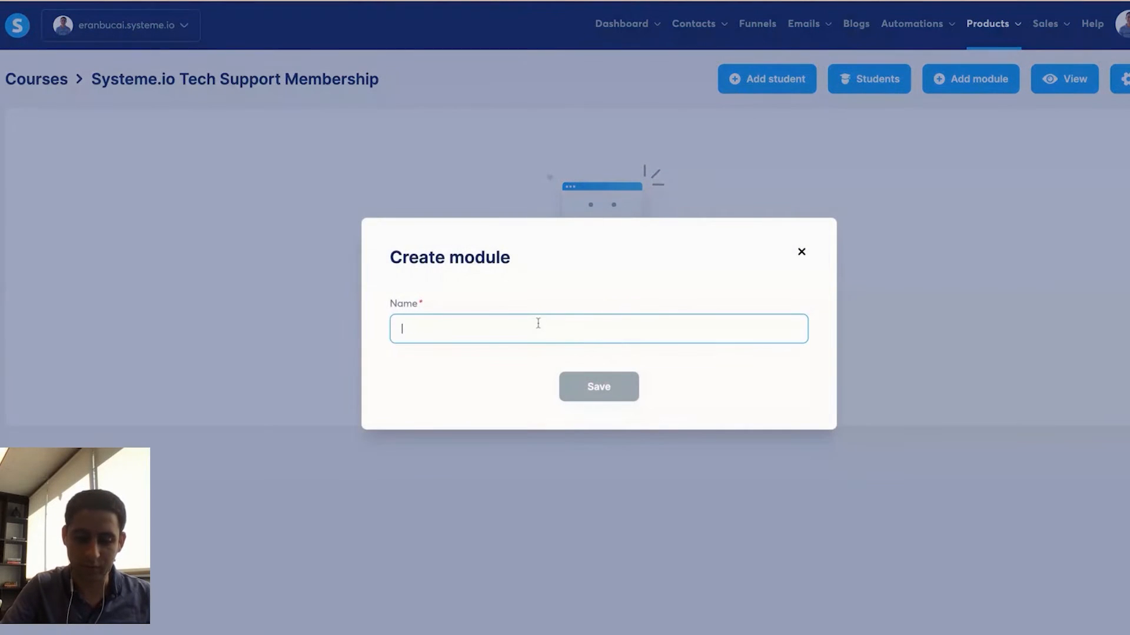
{"action": "type", "text": "START H"}
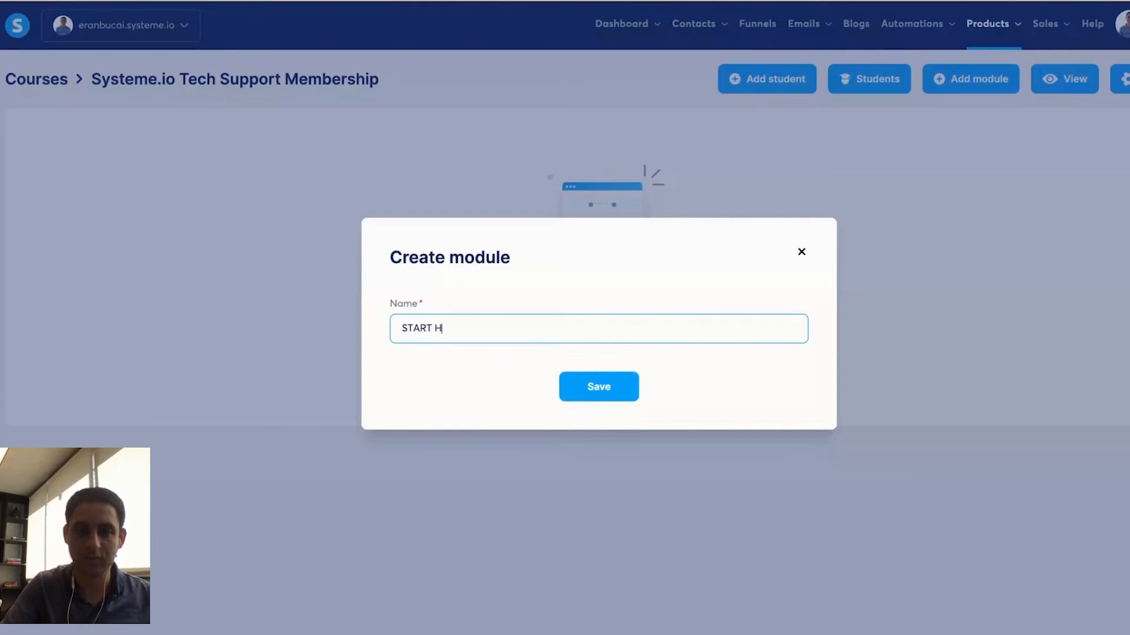
{"action": "type", "text": "NEW MEMBER? START HERE:"}
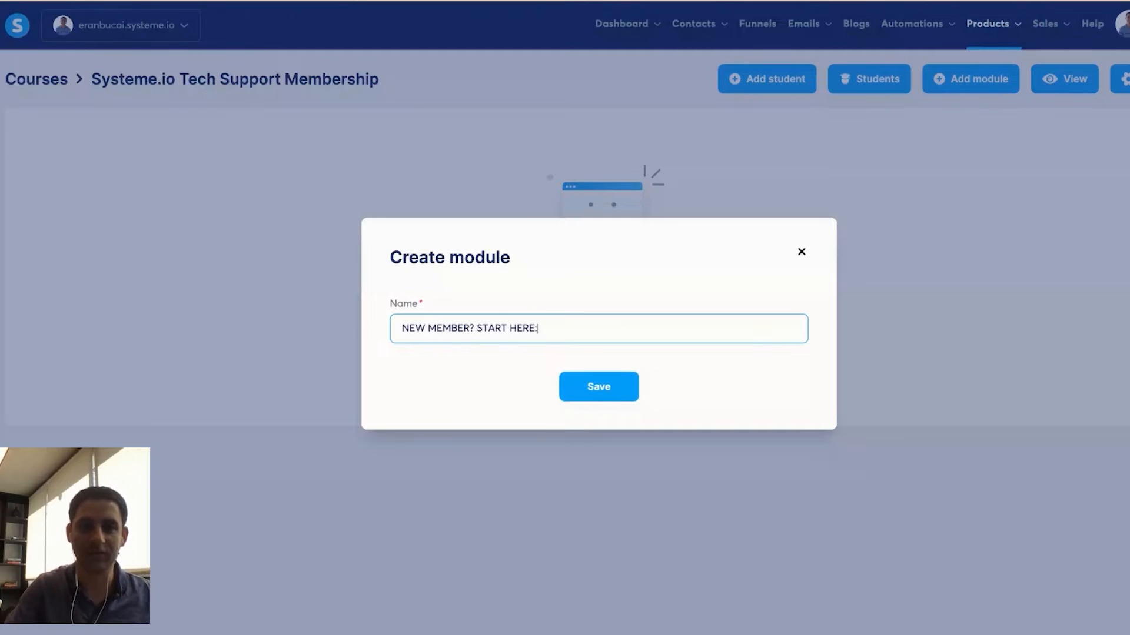
{"action": "left_click", "coordinate": [598, 387]}
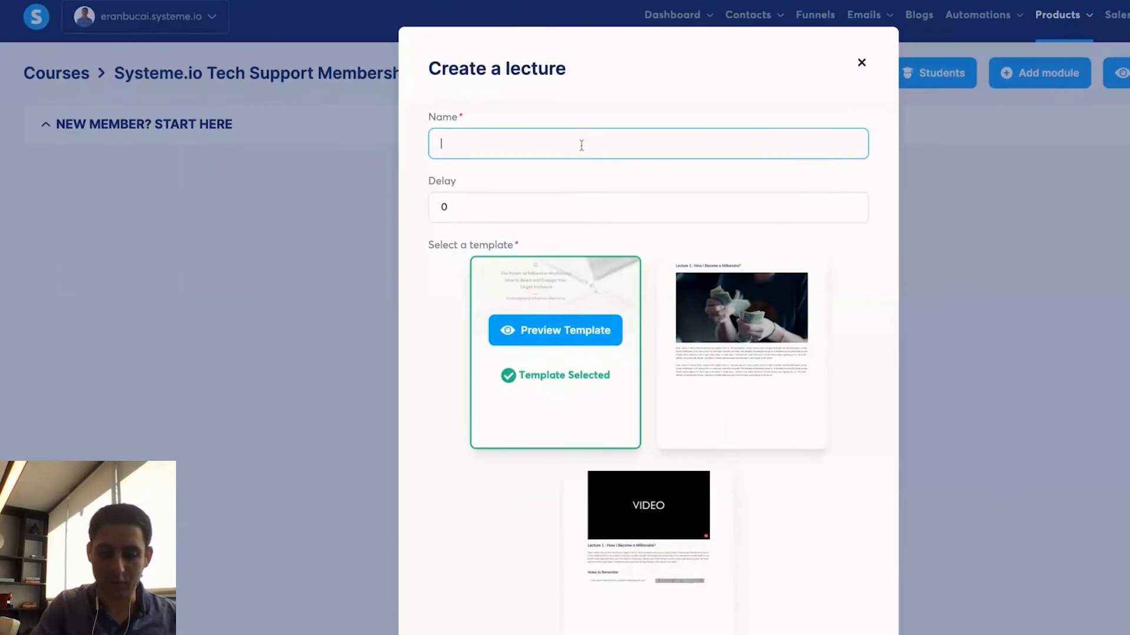
{"action": "type", "text": "Welcome"}
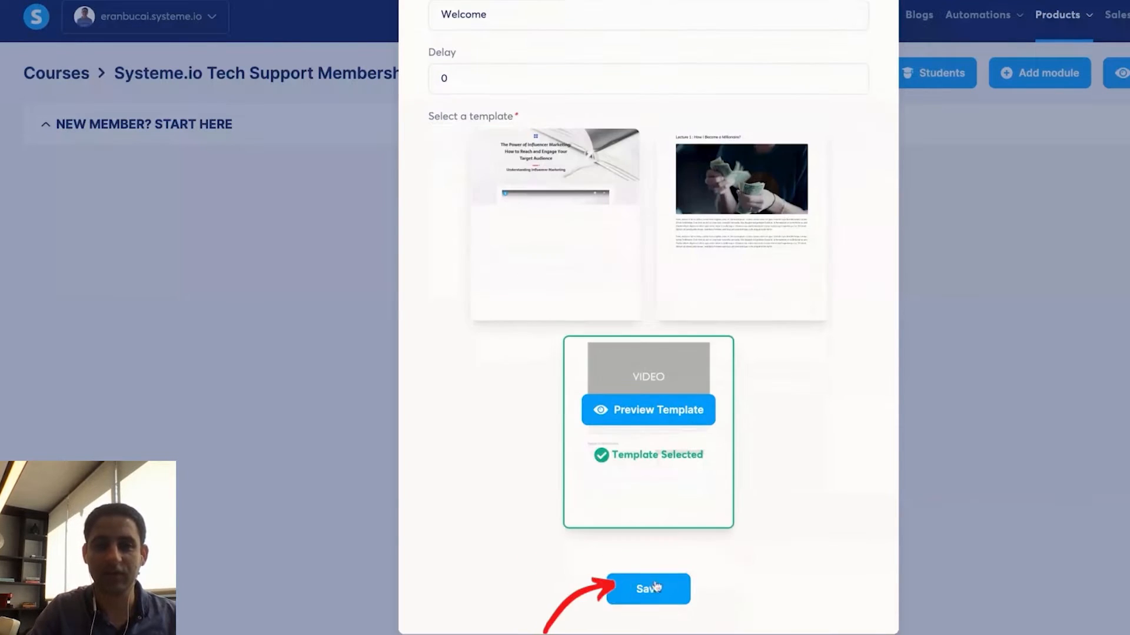
{"action": "left_click", "coordinate": [647, 589]}
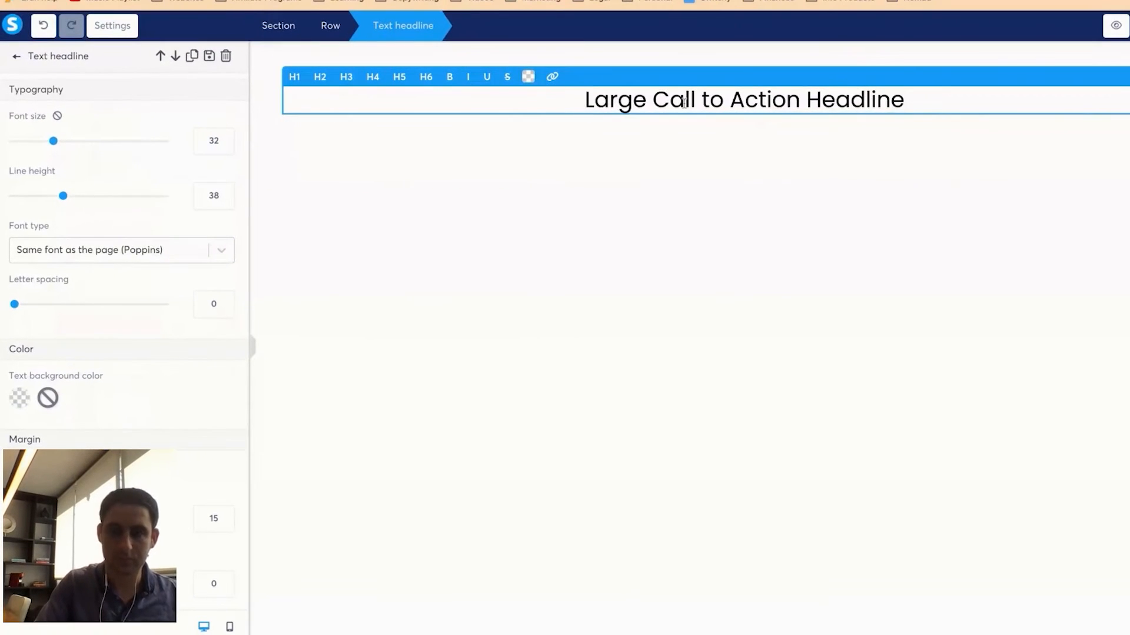
Write the welcome headline and congratulations intro text on the Welcome lecture page.
{"action": "type", "text": "Welcome to the Systeme.io Tech Support Membership!"}
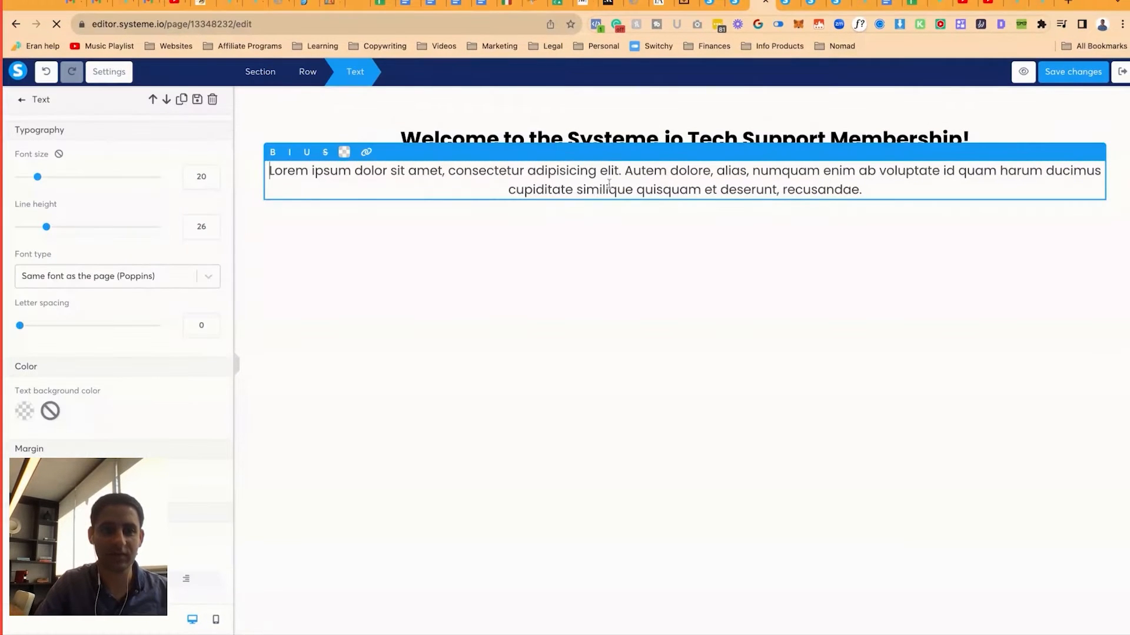
{"action": "type", "text": "Congratulations"}
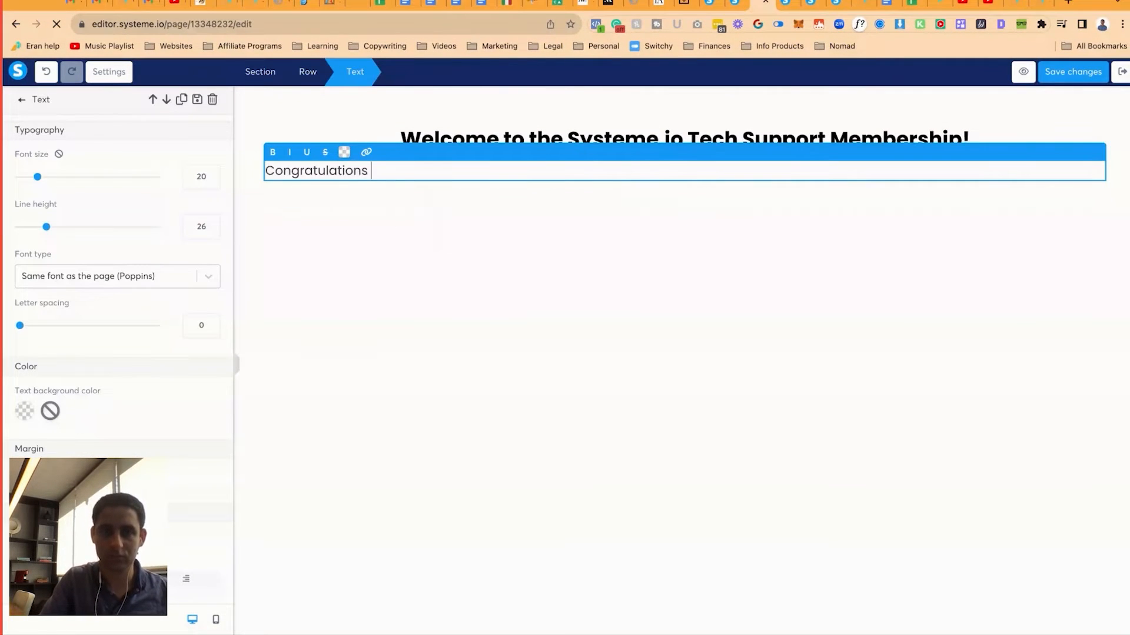
{"action": "type", "text": "on joining the Systeme.io Tech Support Membership."}
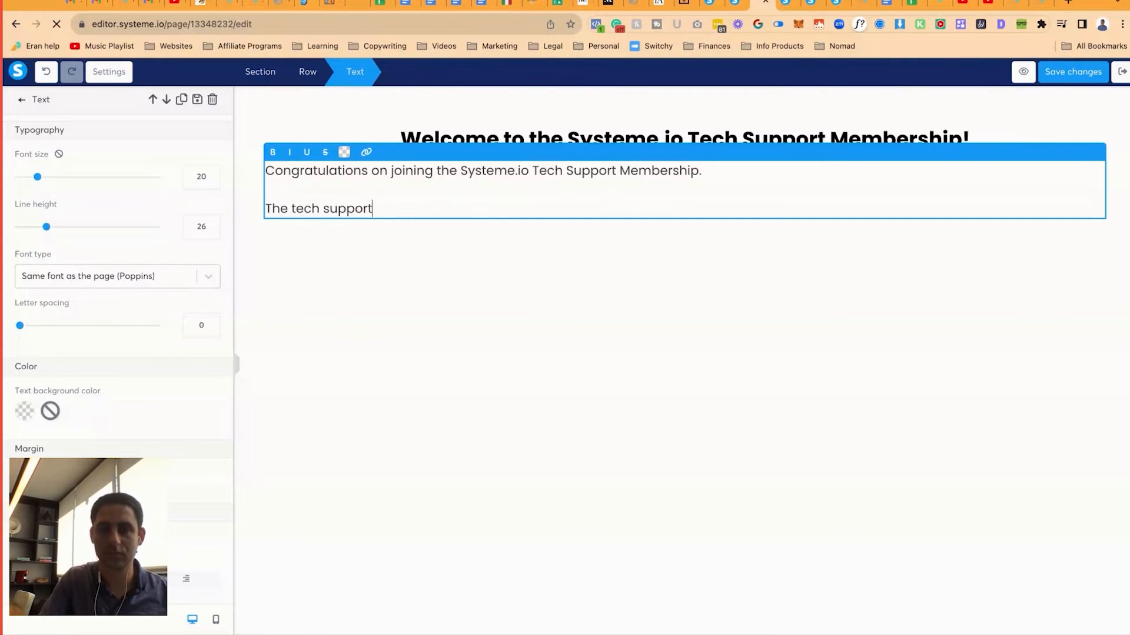
{"action": "type", "text": "is going to take place in..."}
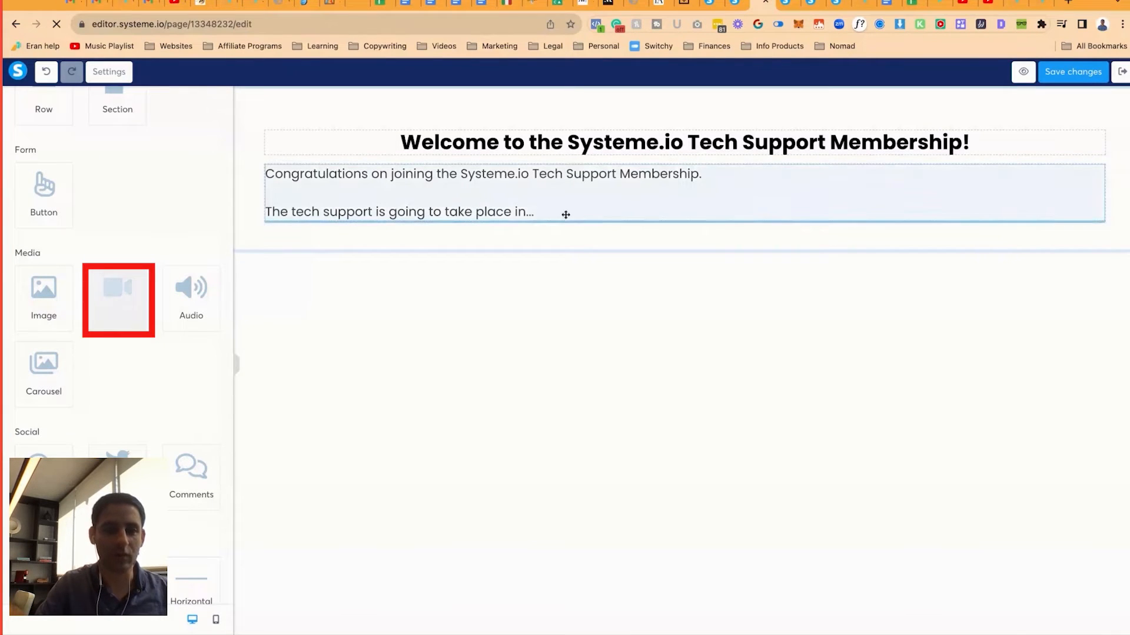
Add a video and the saved feedback email button block, then save the page.
{"action": "left_click", "coordinate": [117, 299]}
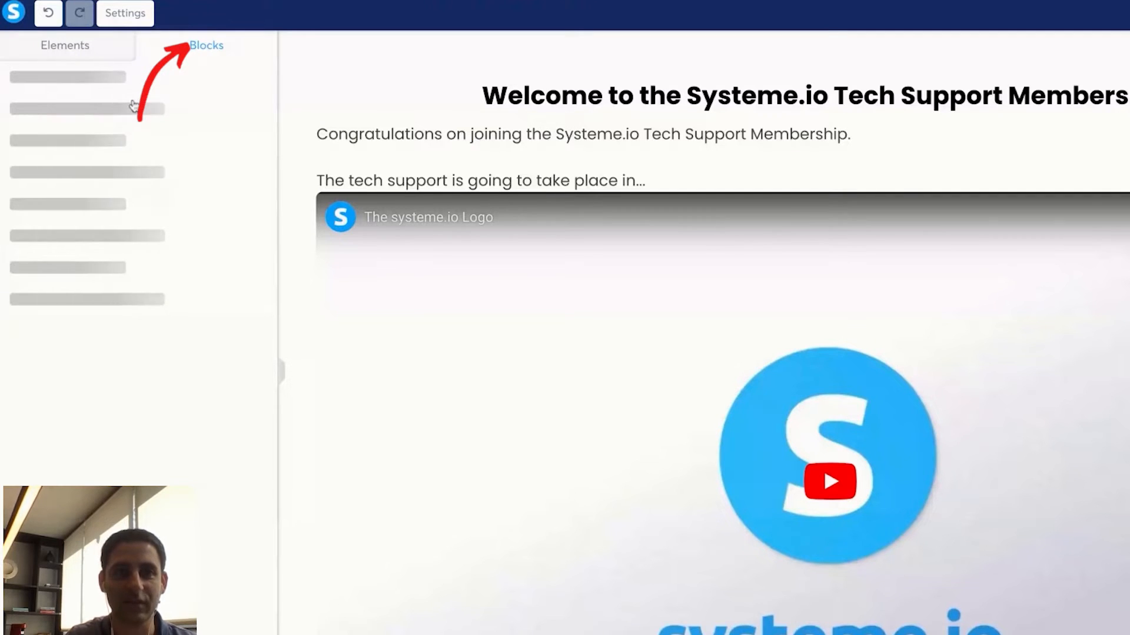
{"action": "left_click", "coordinate": [206, 45]}
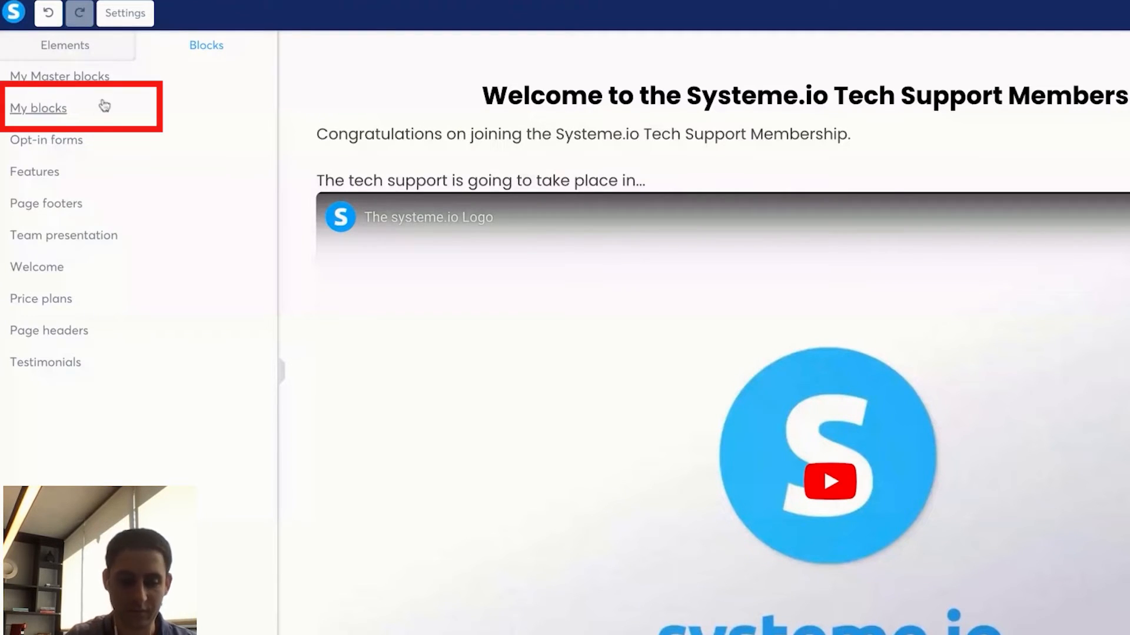
{"action": "type", "text": "but"}
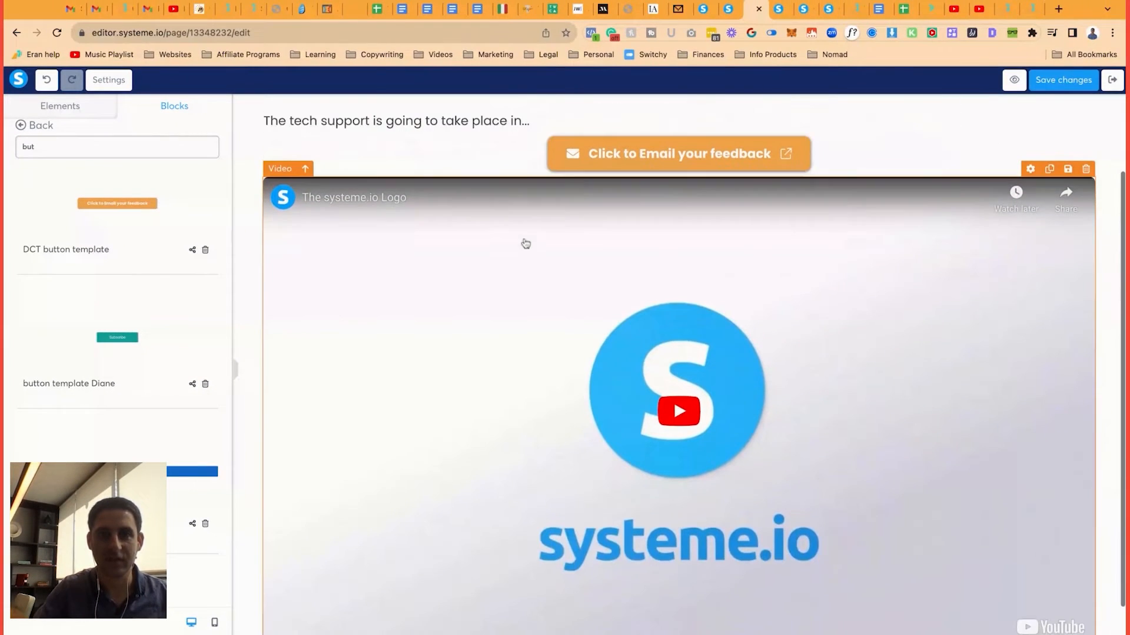
{"action": "left_click", "coordinate": [60, 106]}
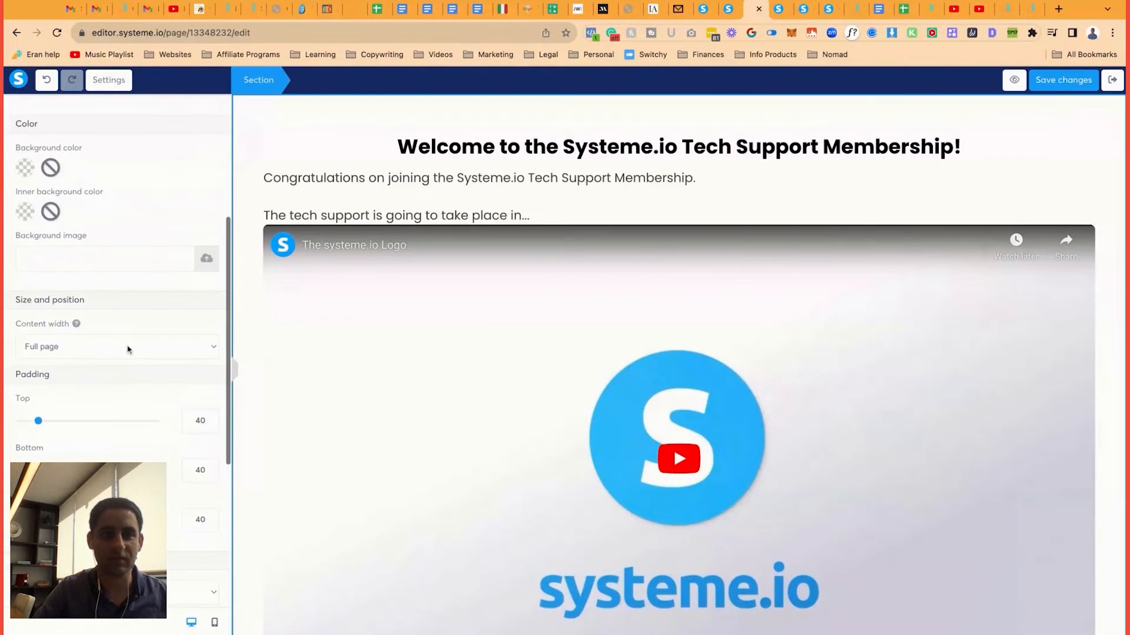
{"action": "left_click", "coordinate": [677, 388]}
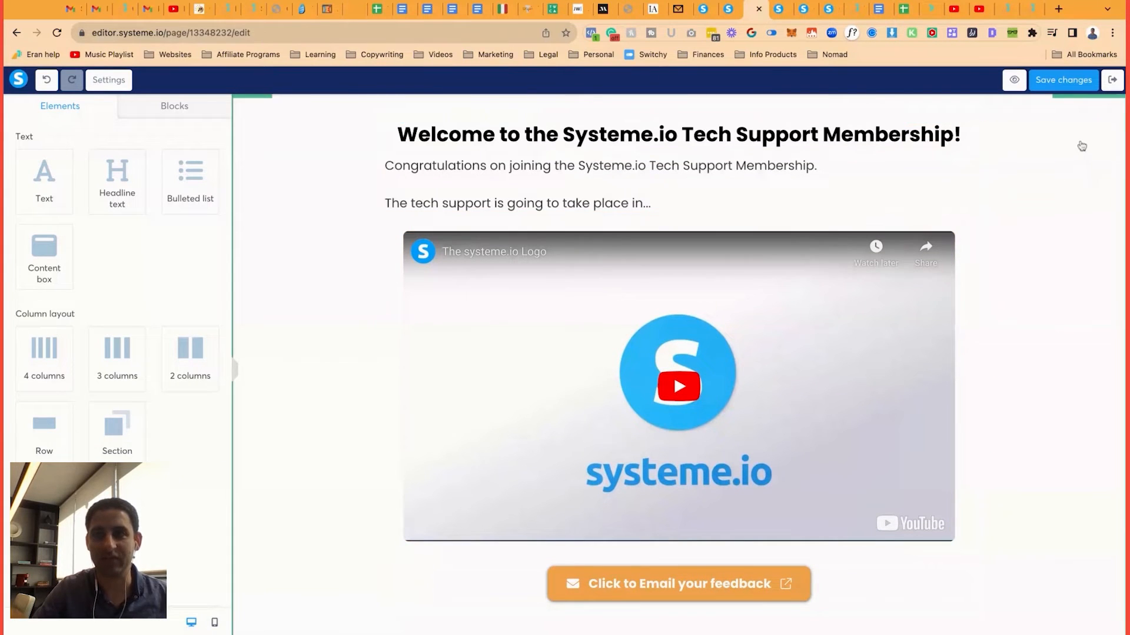
{"action": "left_click", "coordinate": [677, 134]}
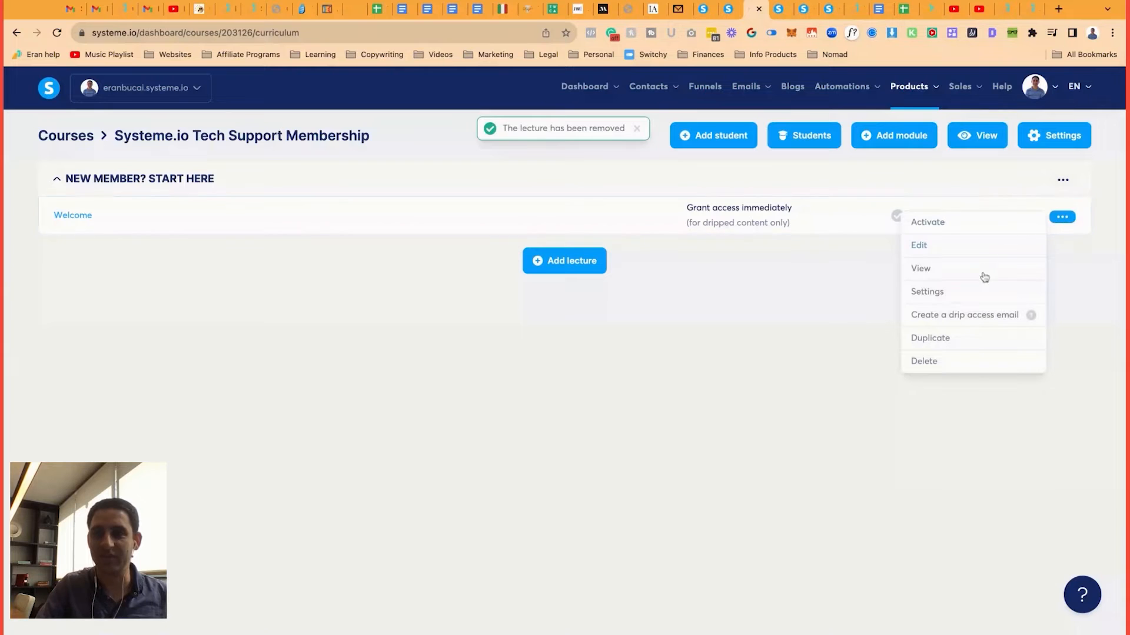
Duplicate the Welcome lecture and rename the copy 'Onboarding 1-on-1'.
{"action": "left_click", "coordinate": [930, 337]}
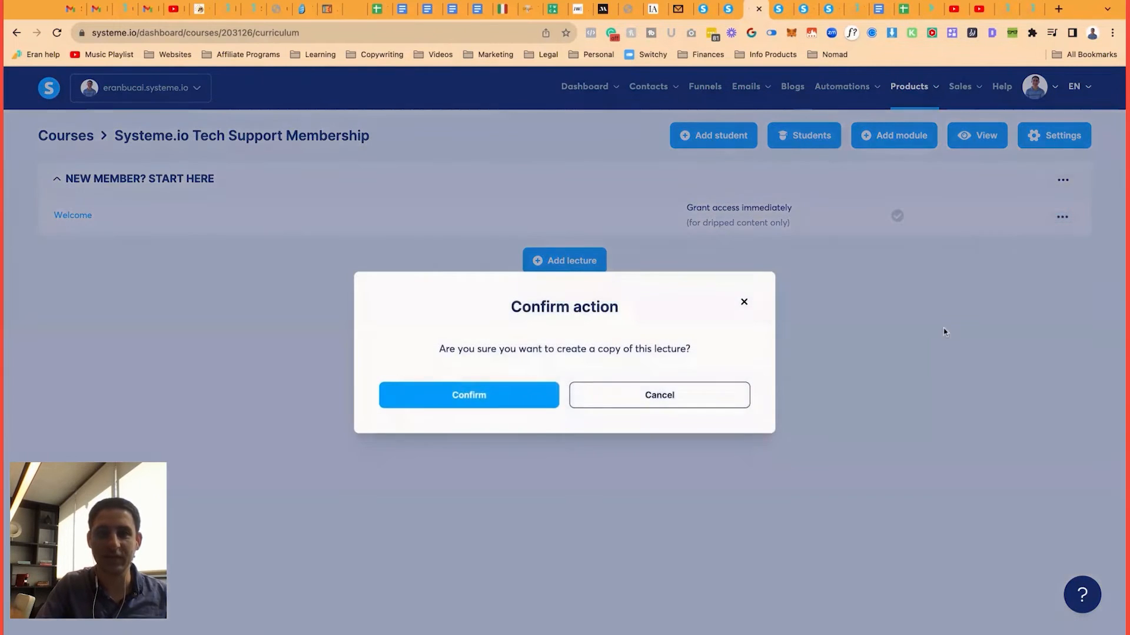
{"action": "left_click", "coordinate": [469, 395]}
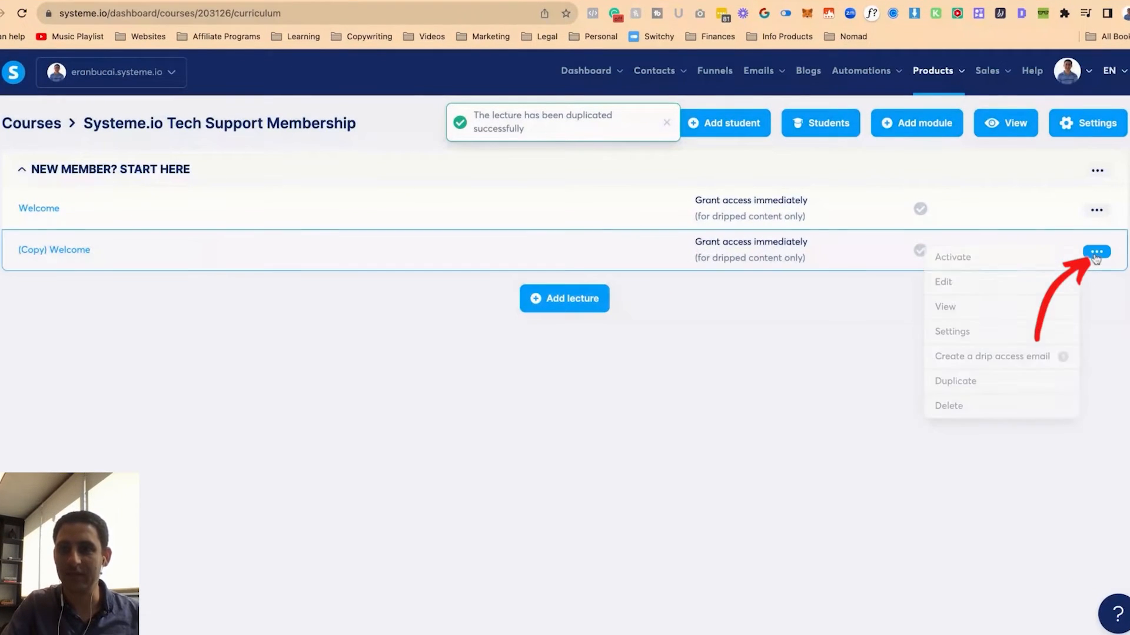
{"action": "left_click", "coordinate": [942, 282]}
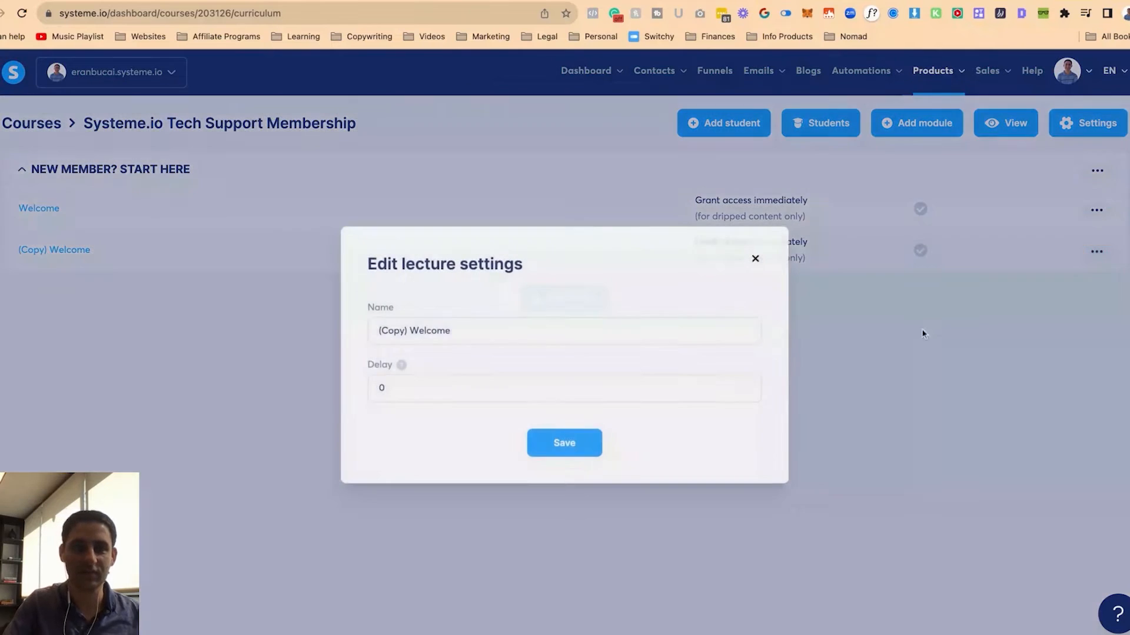
{"action": "type", "text": "Onboarding 1-on-1"}
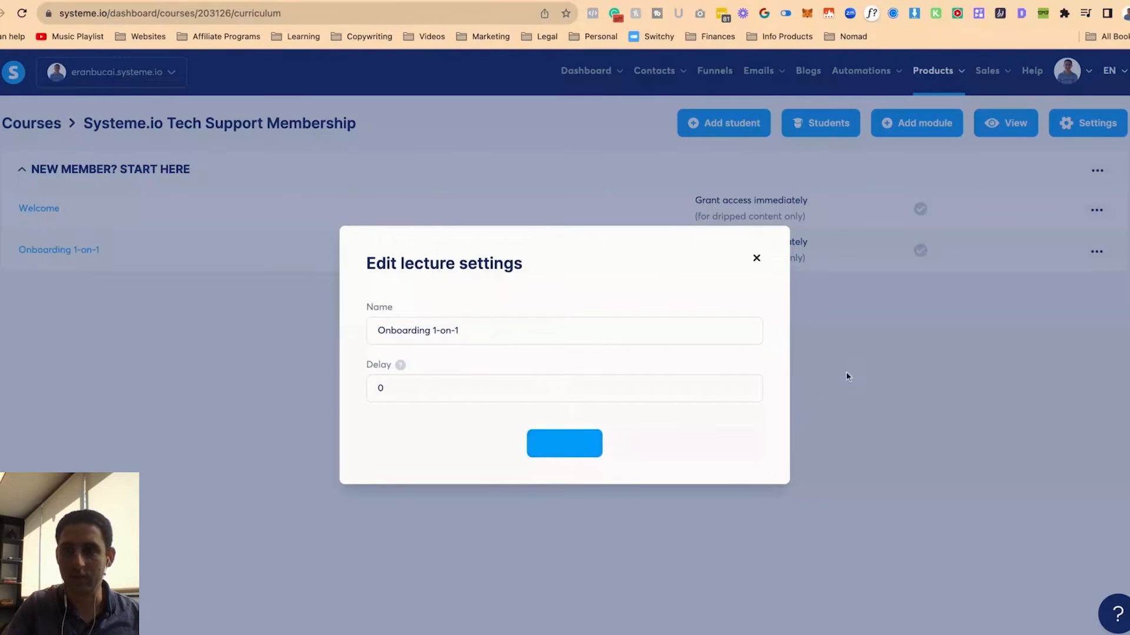
{"action": "left_click", "coordinate": [1095, 252]}
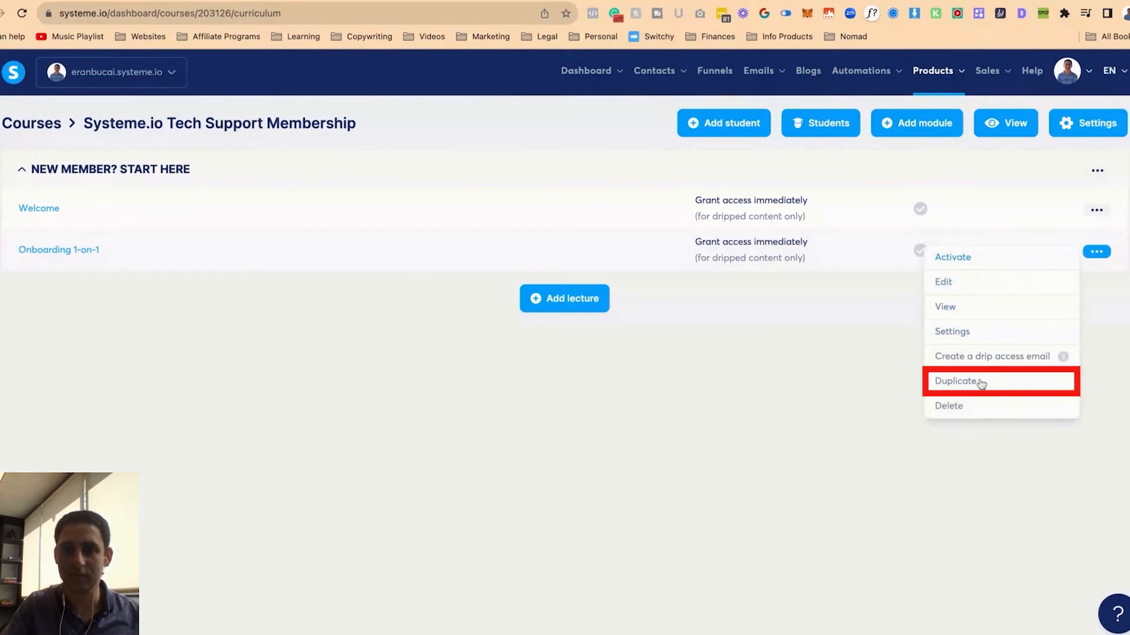
Duplicate Onboarding 1-on-1 and save the copy as 'Landing Page Challenge Checklist'.
{"action": "left_click", "coordinate": [957, 381]}
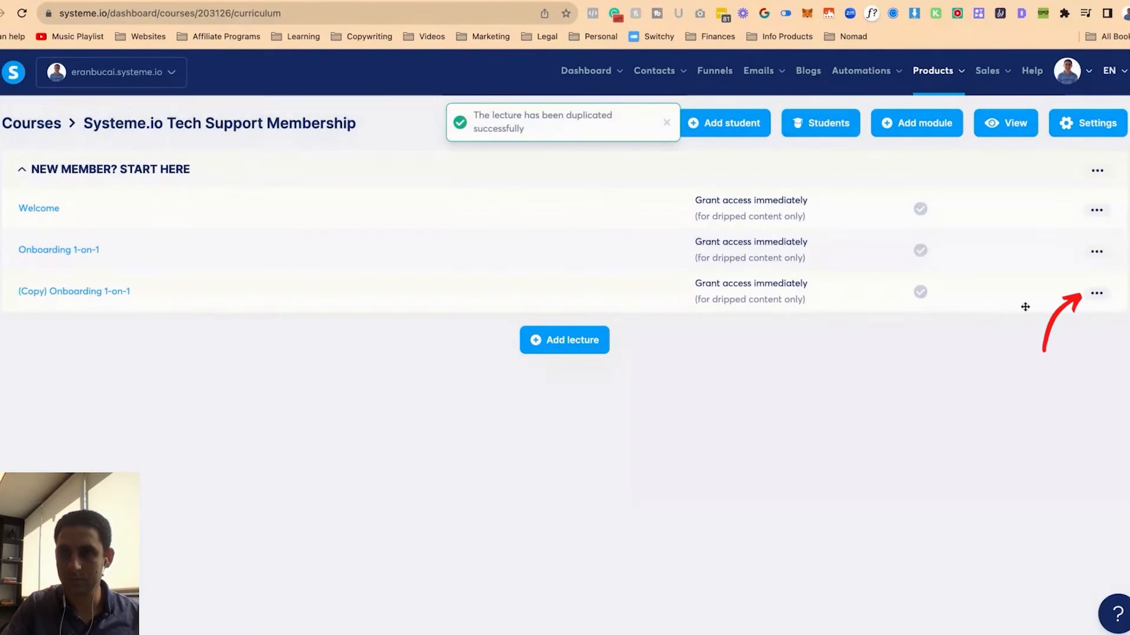
{"action": "left_click", "coordinate": [1095, 292]}
{"action": "type", "text": "Landing Page Challenge Ch"}
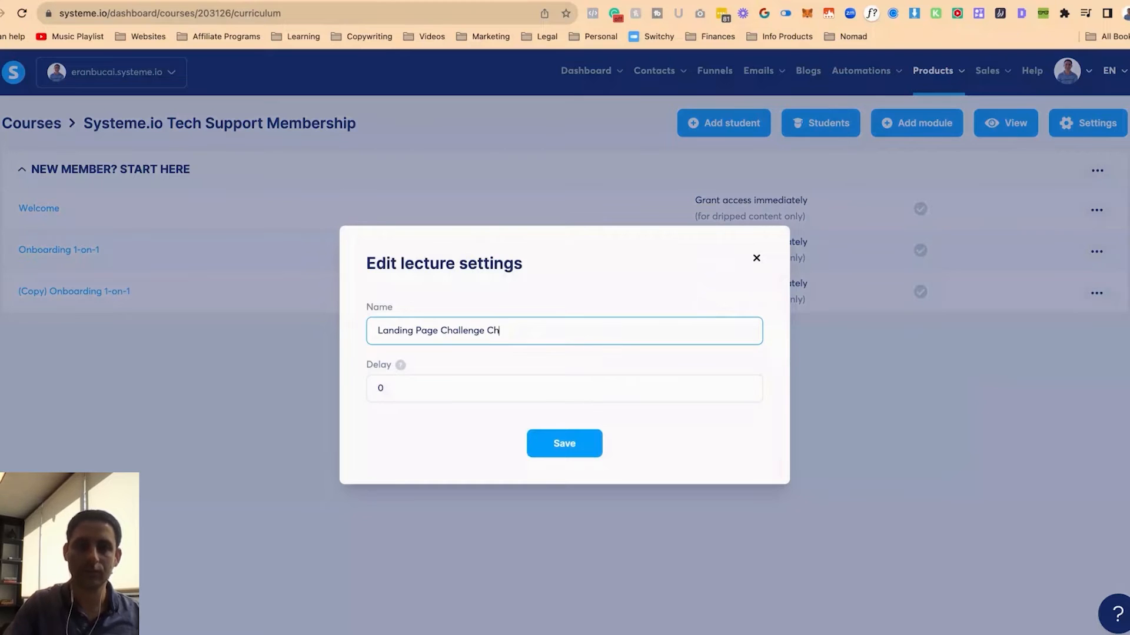
{"action": "left_click", "coordinate": [564, 443]}
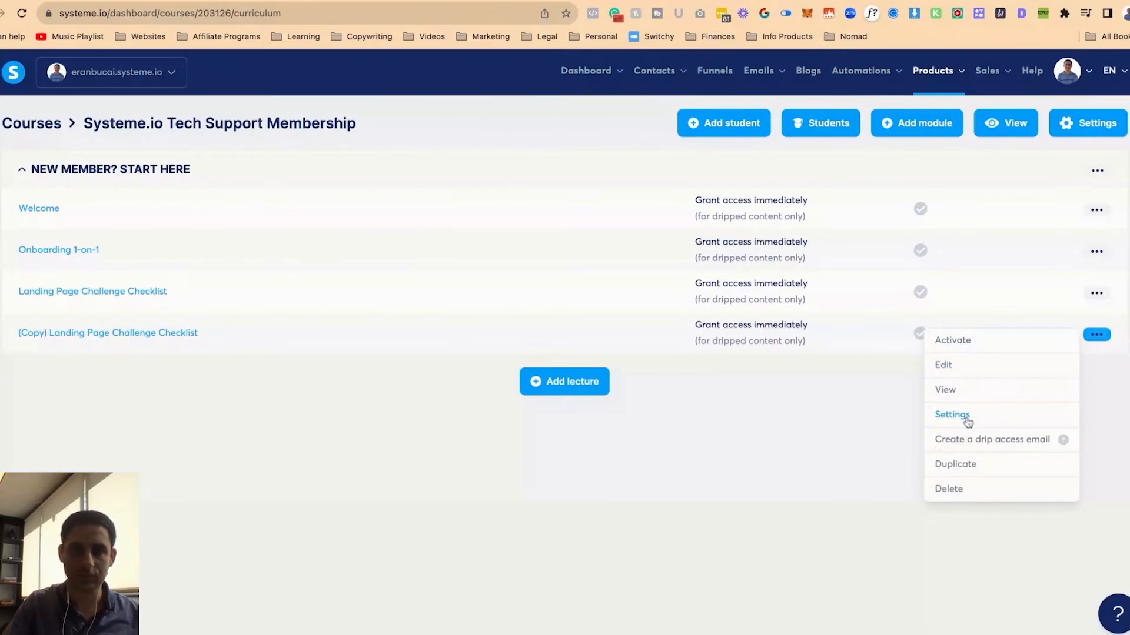
{"action": "left_click", "coordinate": [952, 414]}
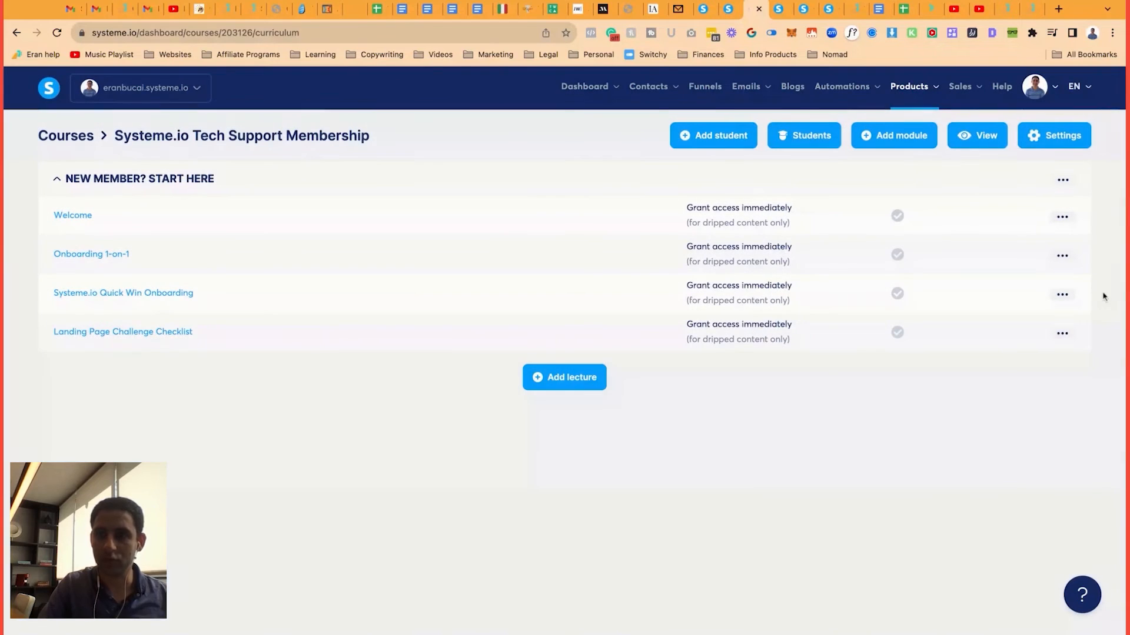
Duplicate Systeme.io Quick Win Onboarding and rename the copy 'Systeme.io Account Housekeeping'.
{"action": "left_click", "coordinate": [1062, 294]}
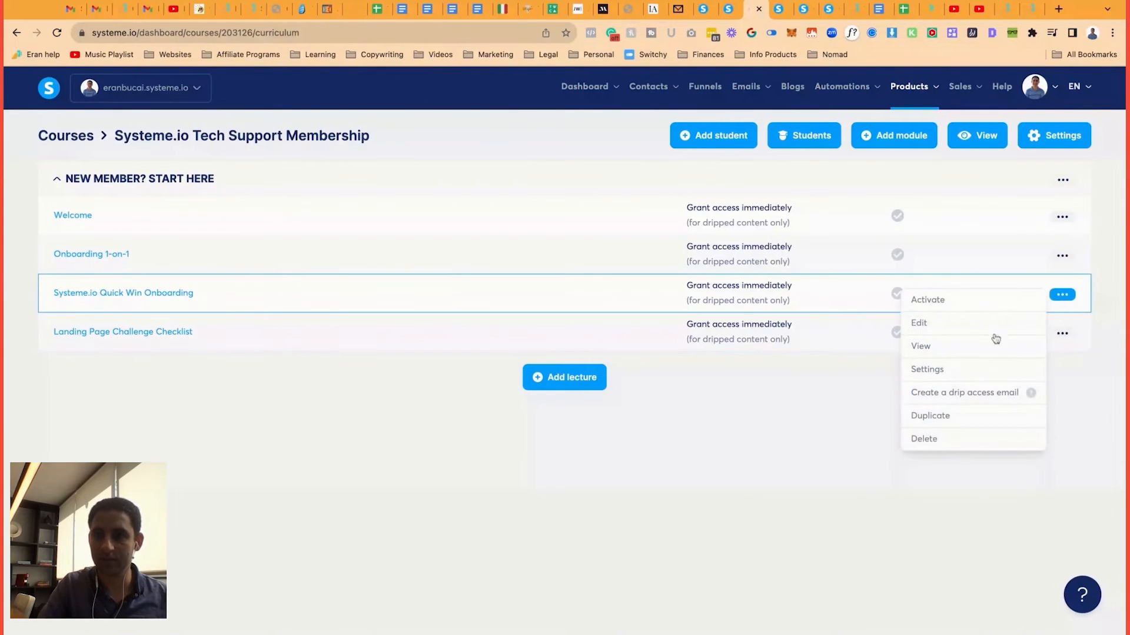
{"action": "left_click", "coordinate": [930, 415]}
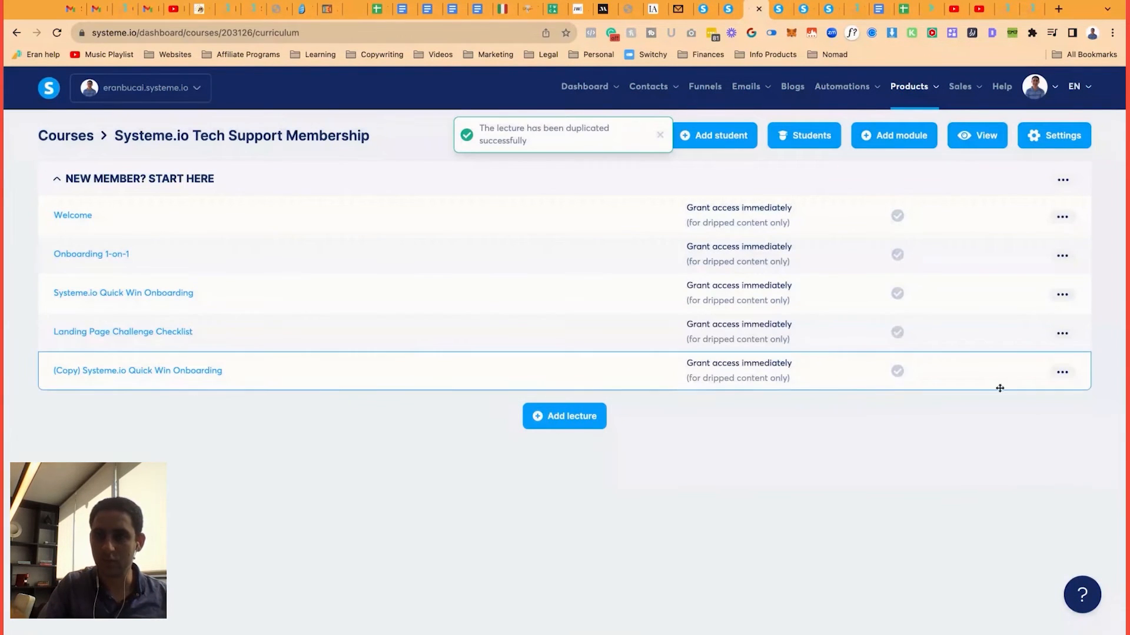
{"action": "left_click", "coordinate": [1061, 373]}
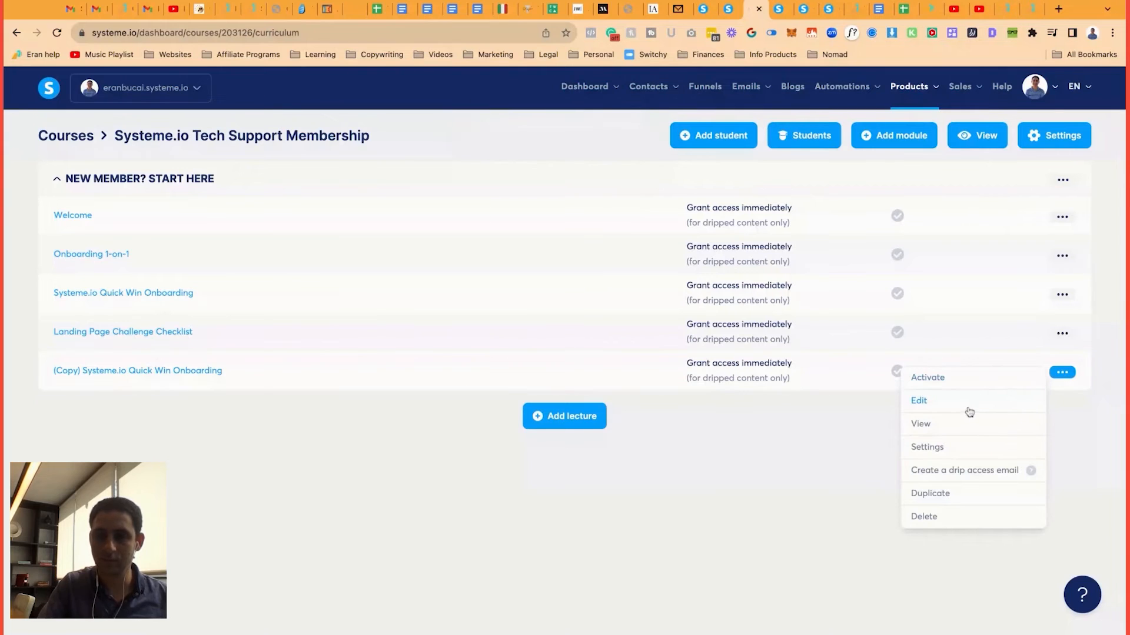
{"action": "left_click", "coordinate": [919, 401]}
{"action": "type", "text": "Systeme.io Account Housekeeping"}
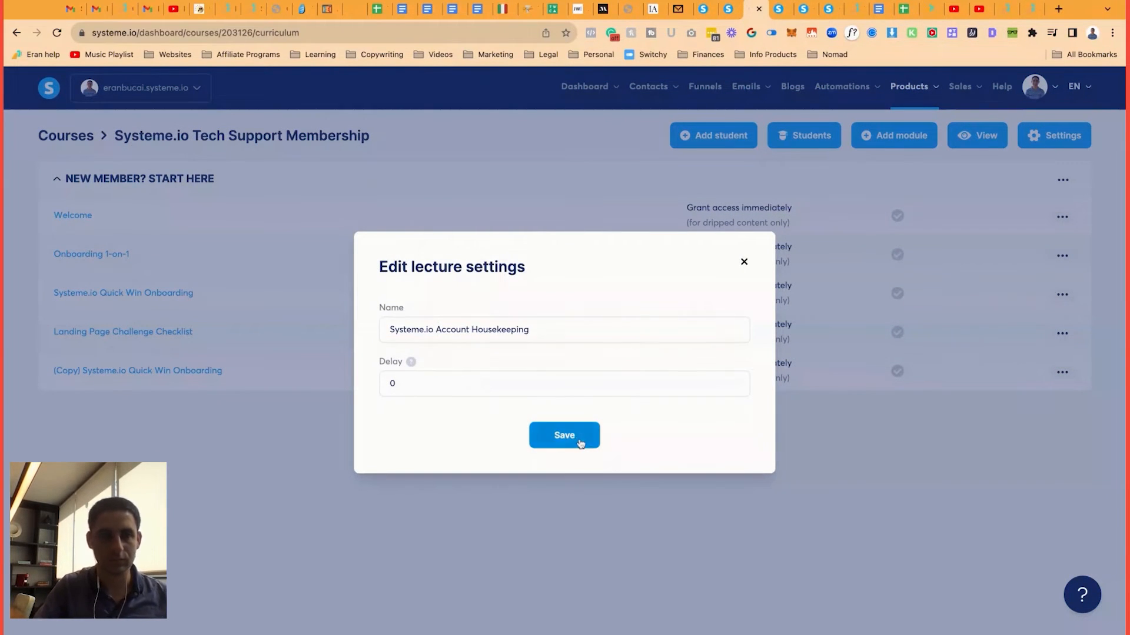
{"action": "left_click", "coordinate": [564, 435]}
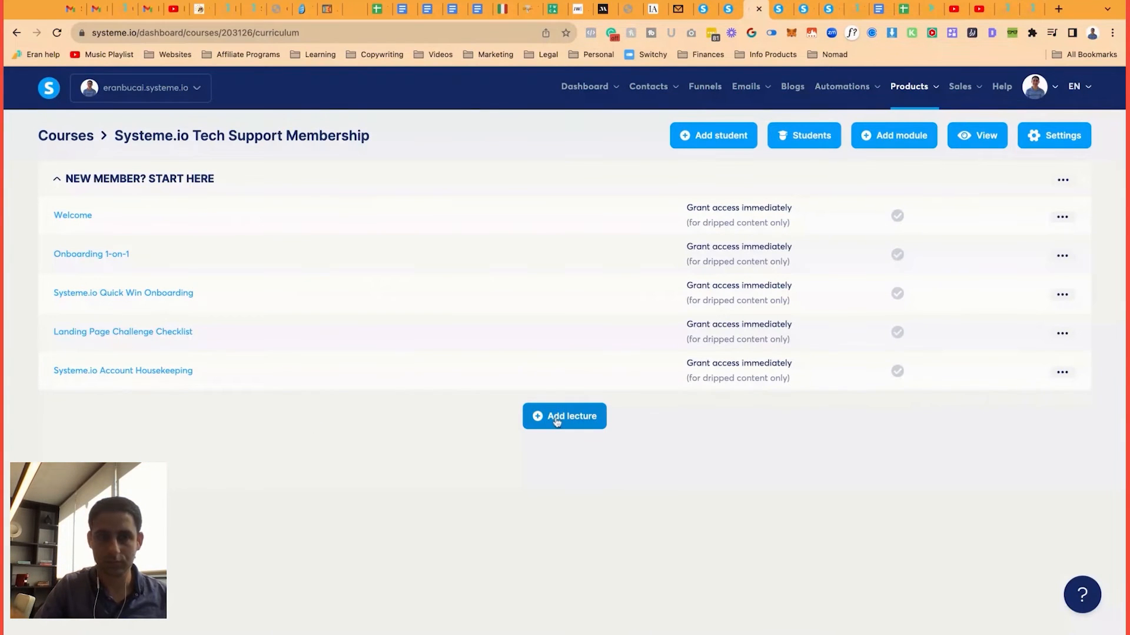
{"action": "left_click", "coordinate": [564, 416]}
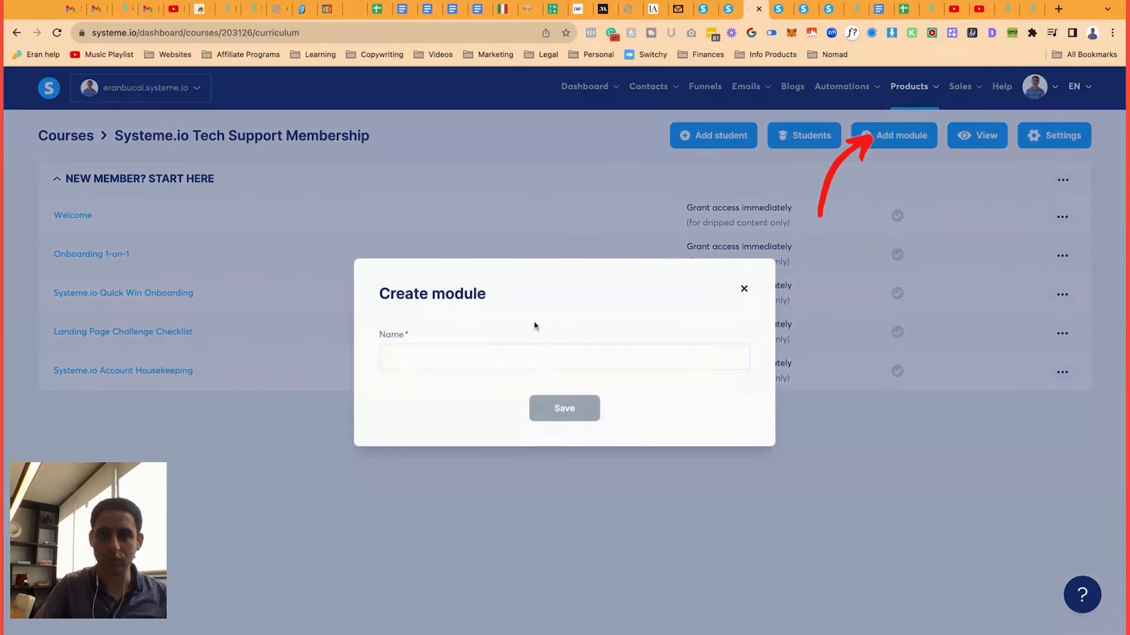
Create the 'Creating a digital product in Systeme.io' module and rename a lecture '9 types digital products you can create'.
{"action": "type", "text": "Creating a digital product in Syst"}
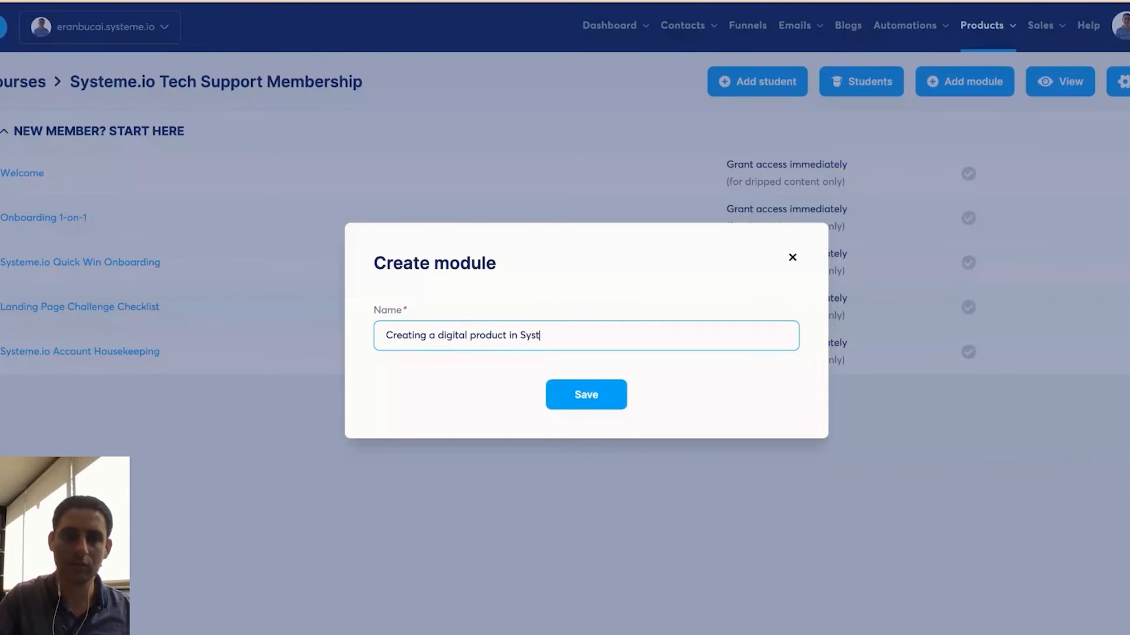
{"action": "left_click", "coordinate": [586, 395]}
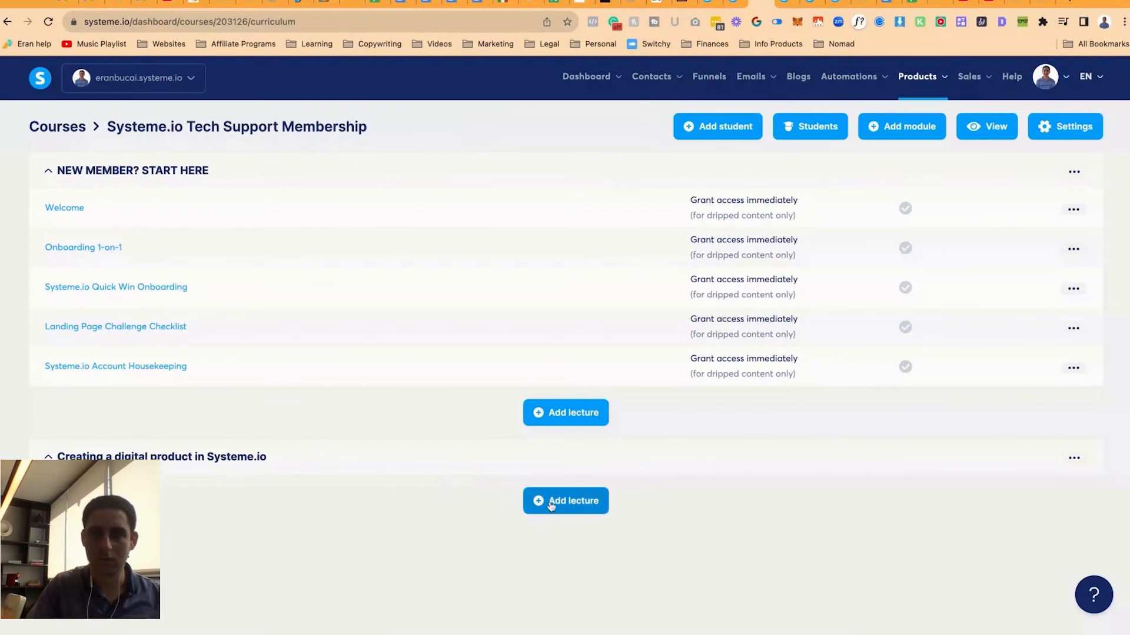
{"action": "left_click", "coordinate": [1072, 369]}
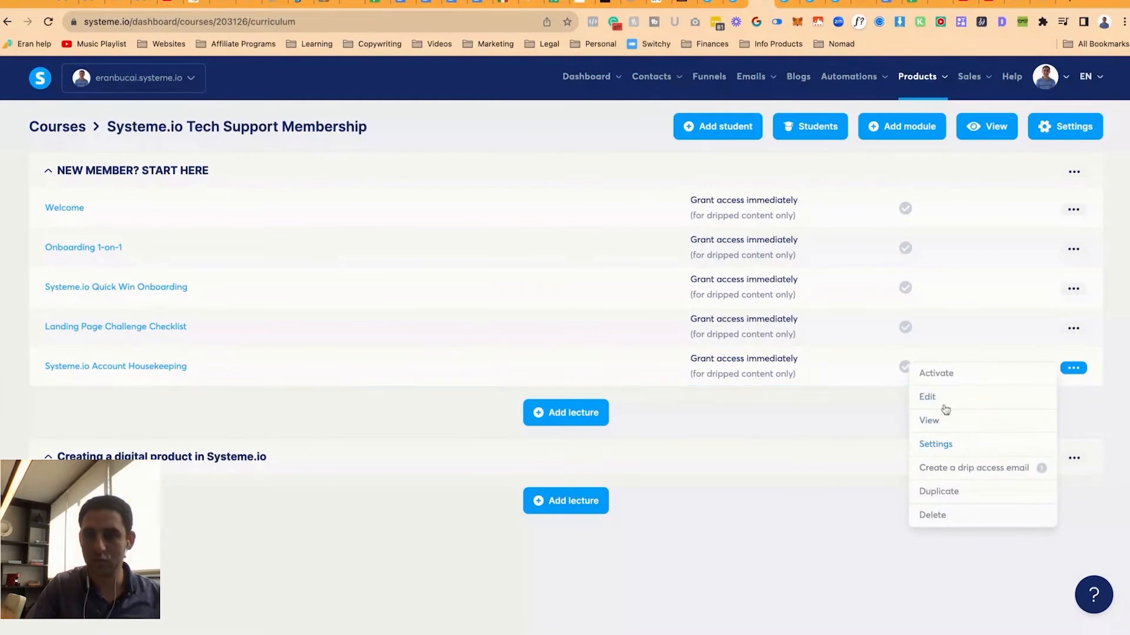
{"action": "left_click", "coordinate": [939, 491]}
{"action": "type", "text": "9 digital products you"}
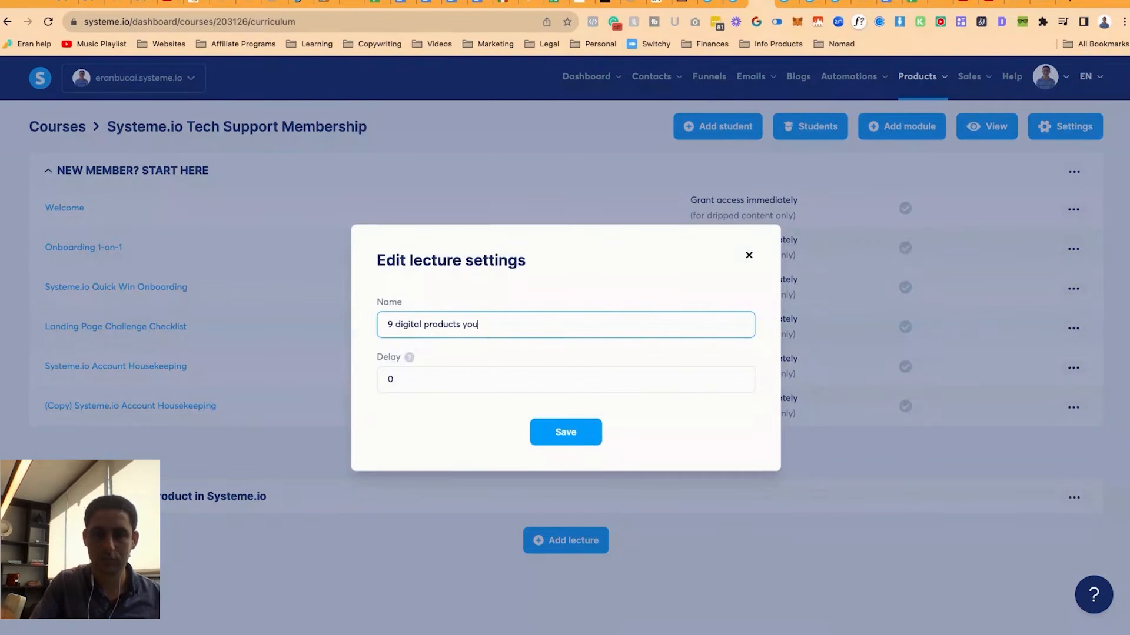
{"action": "type", "text": "can create"}
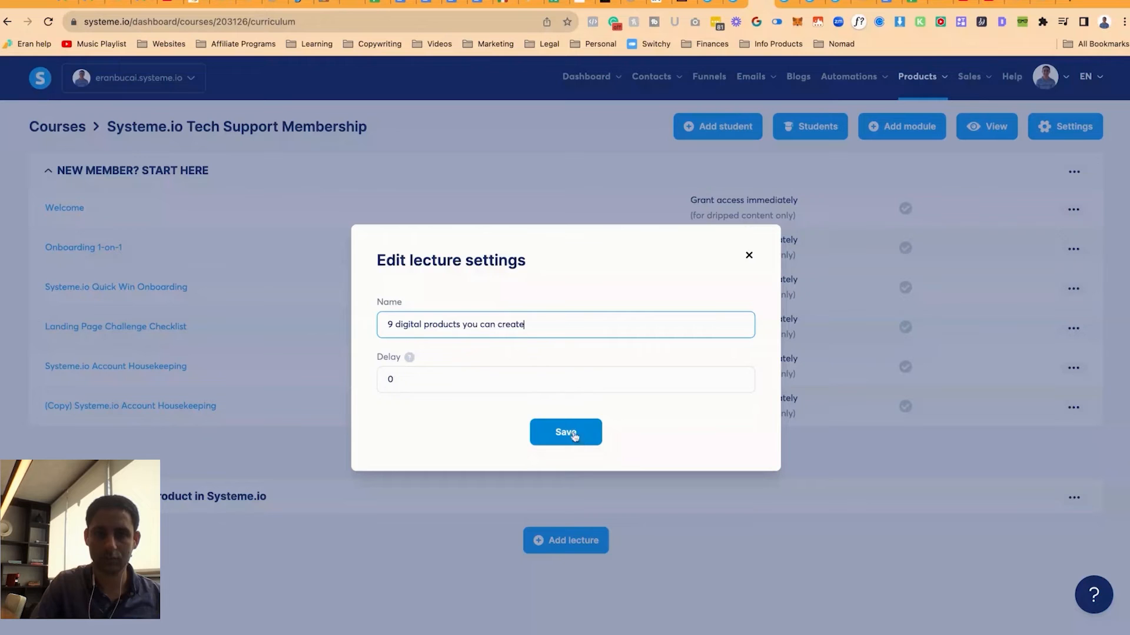
{"action": "left_click", "coordinate": [565, 432]}
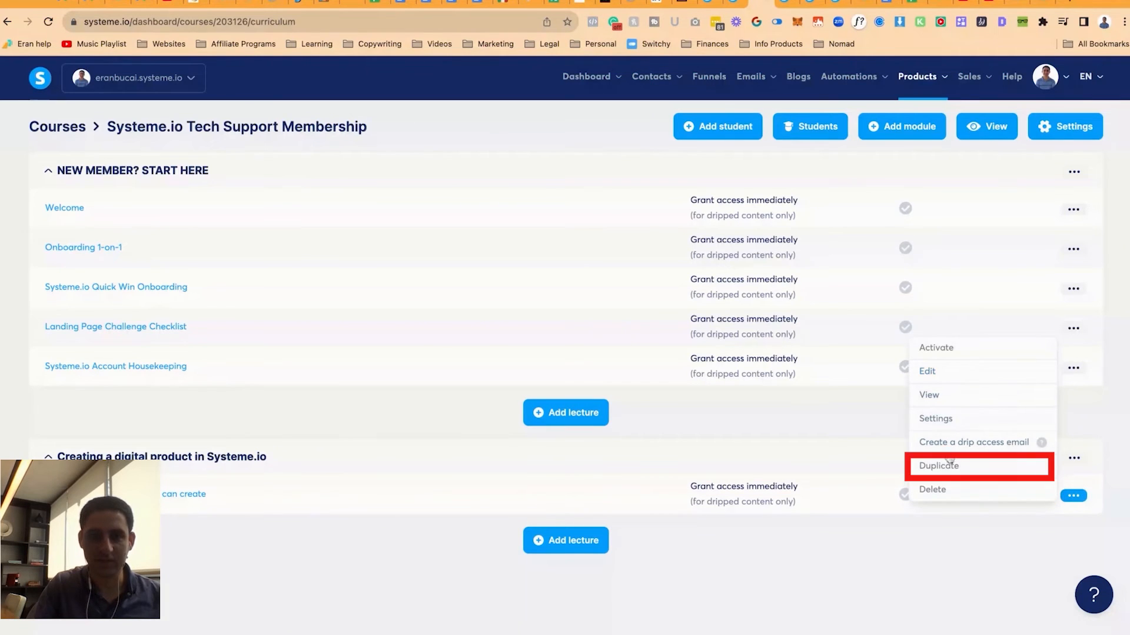
Duplicate that lecture, rename the copy 'course settings', and duplicate it again.
{"action": "left_click", "coordinate": [937, 465]}
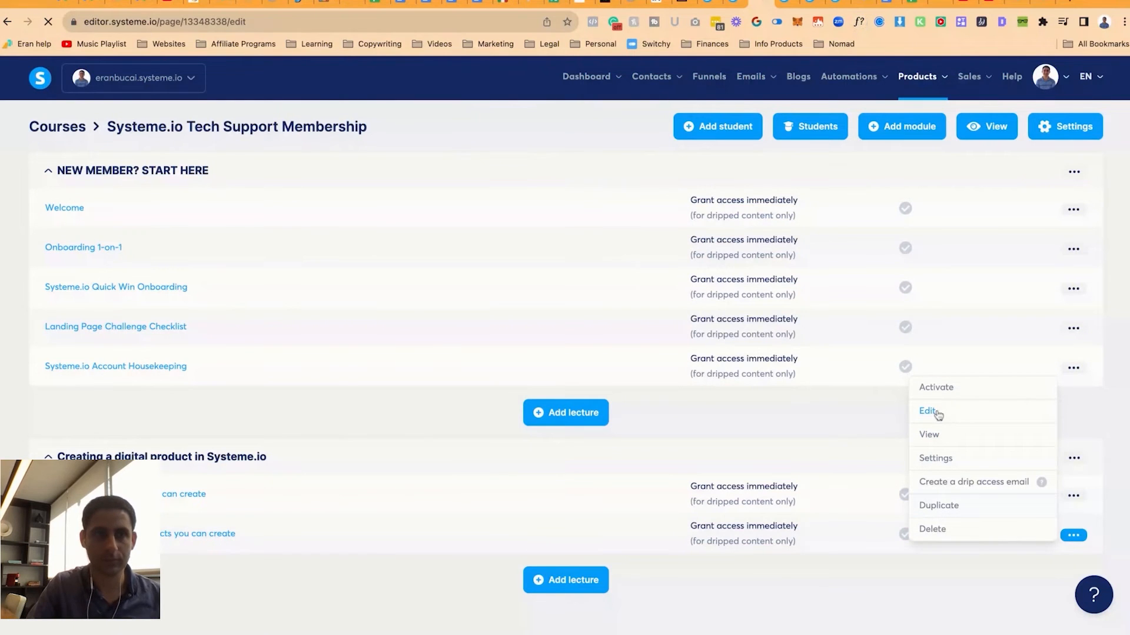
{"action": "left_click", "coordinate": [928, 411]}
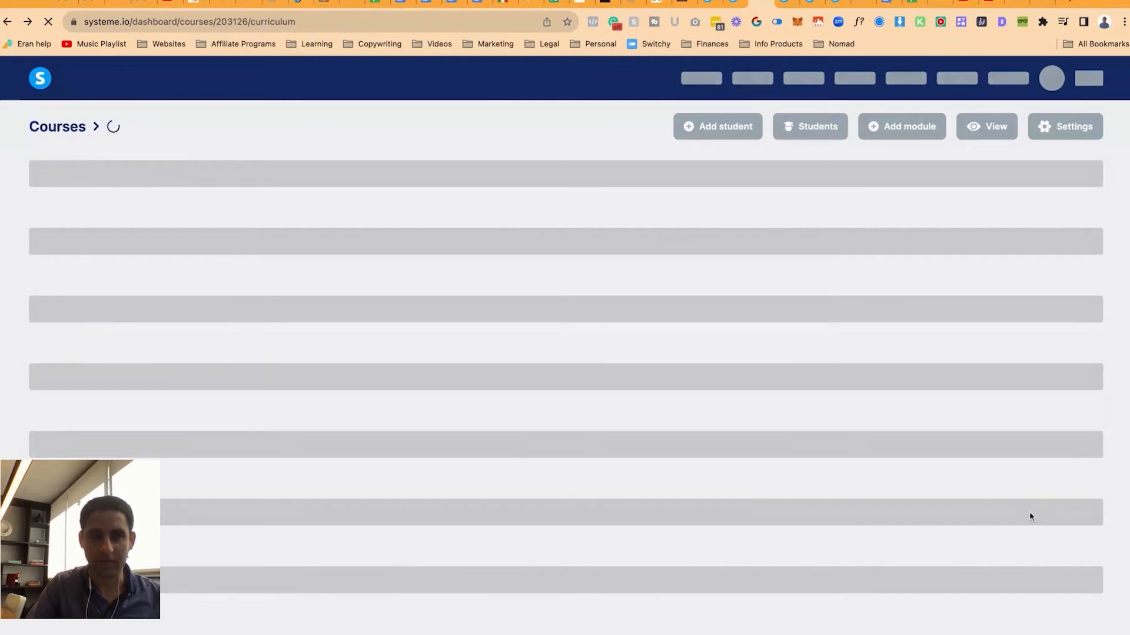
{"action": "left_click", "coordinate": [1073, 537]}
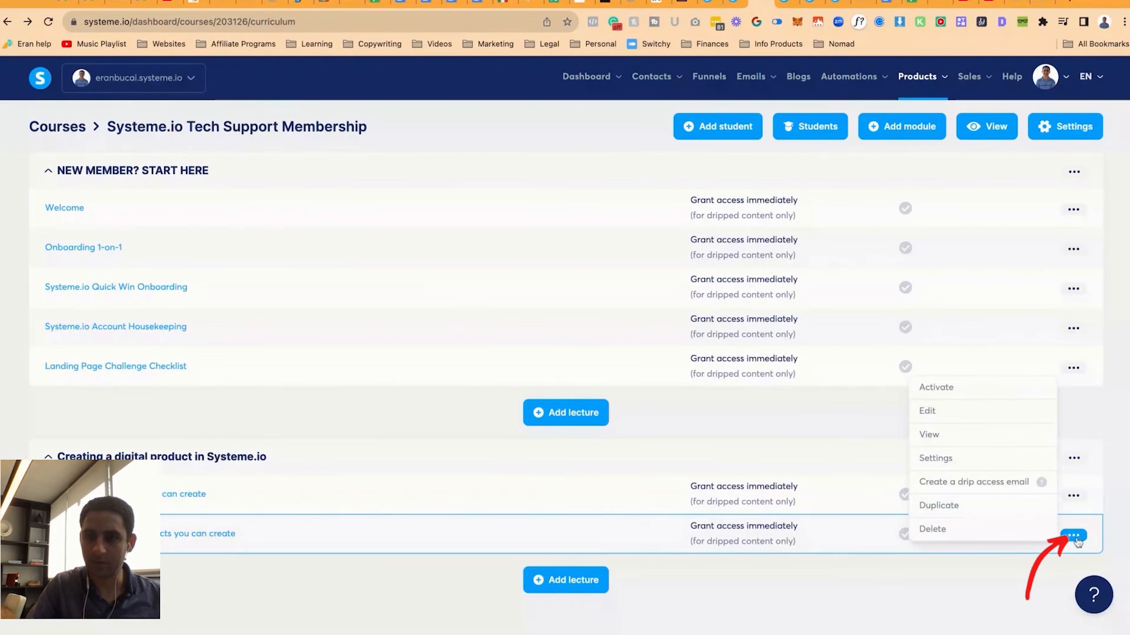
{"action": "left_click", "coordinate": [927, 411]}
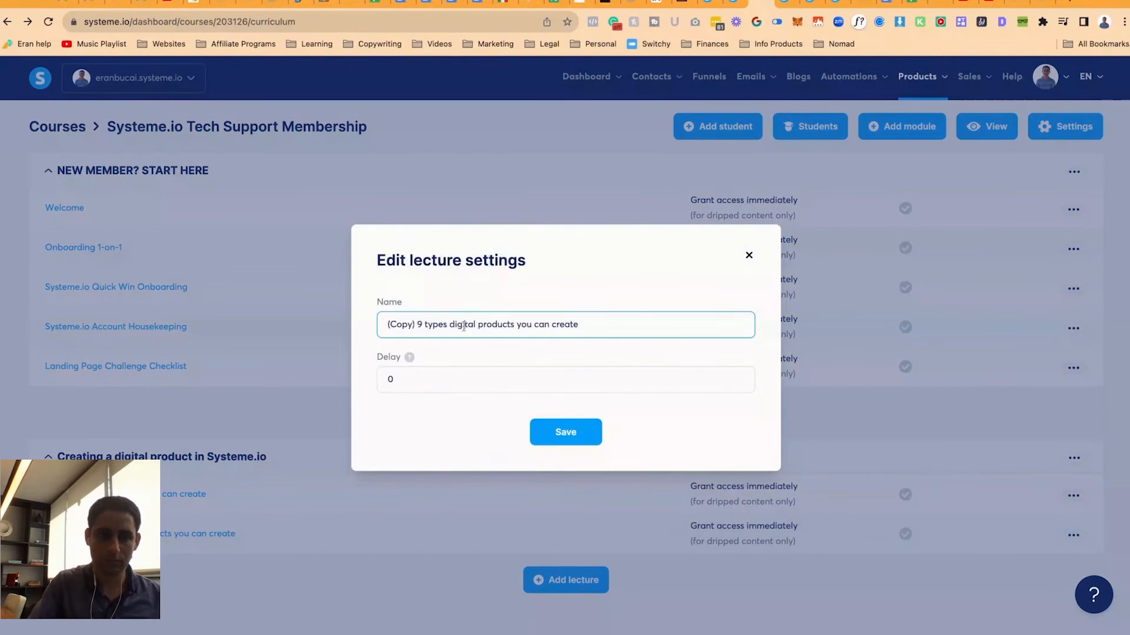
{"action": "type", "text": "Creating a lesson"}
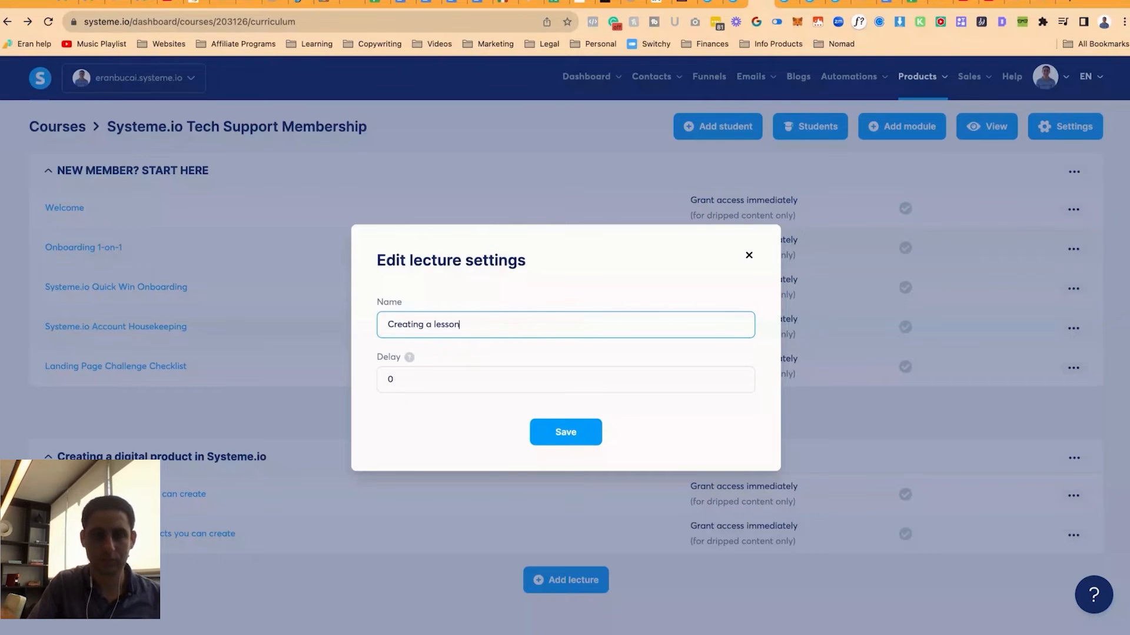
{"action": "left_click", "coordinate": [1072, 535]}
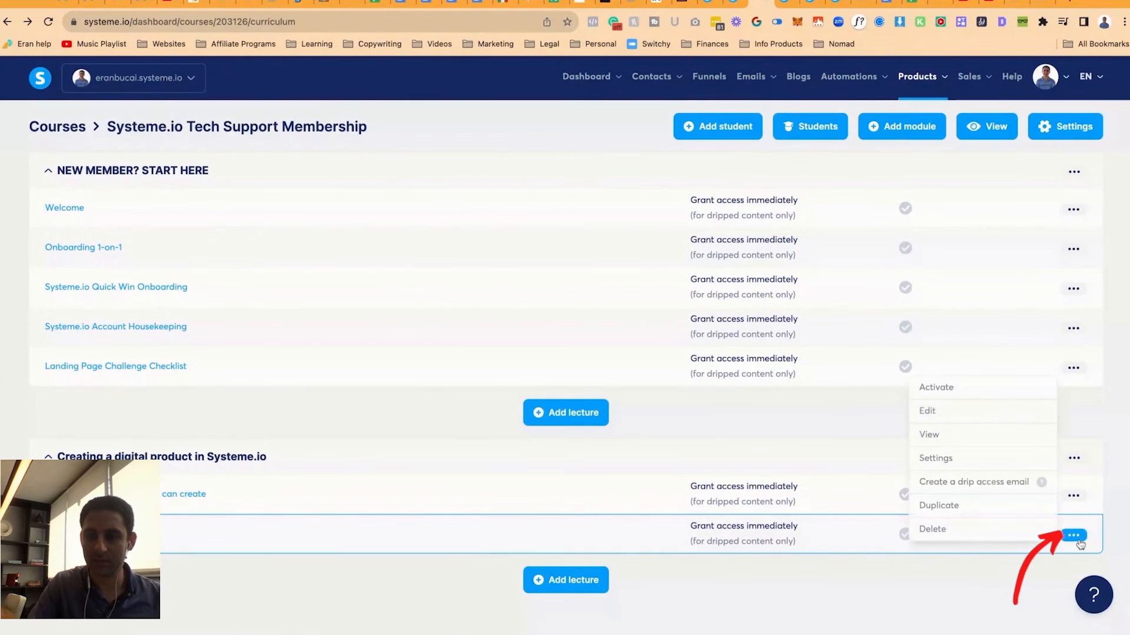
{"action": "left_click", "coordinate": [927, 411]}
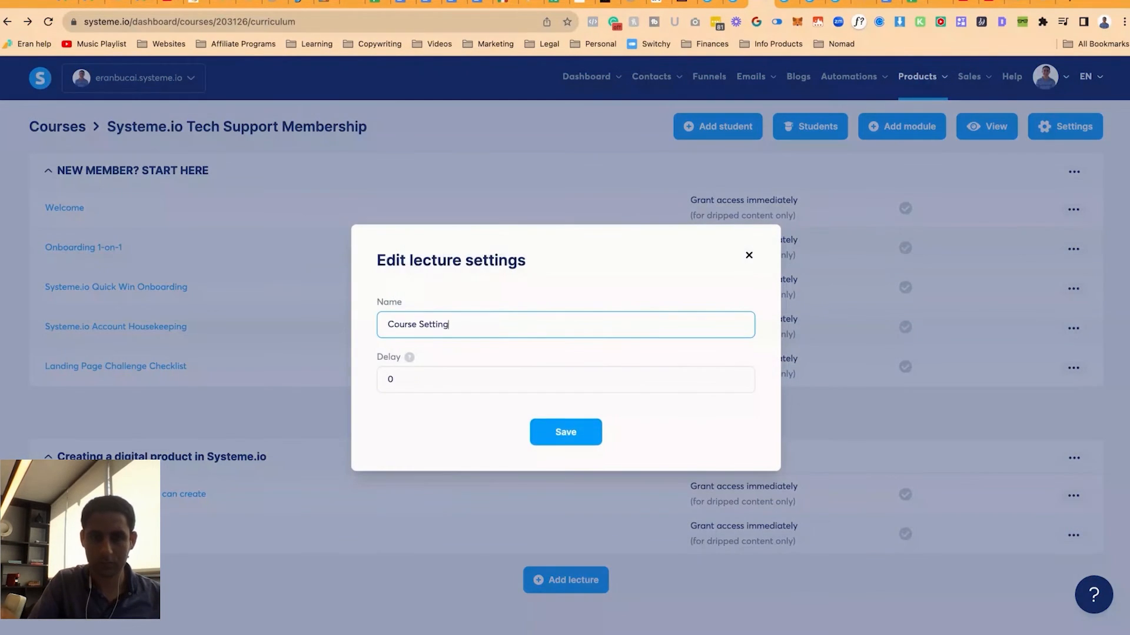
{"action": "left_click", "coordinate": [565, 432]}
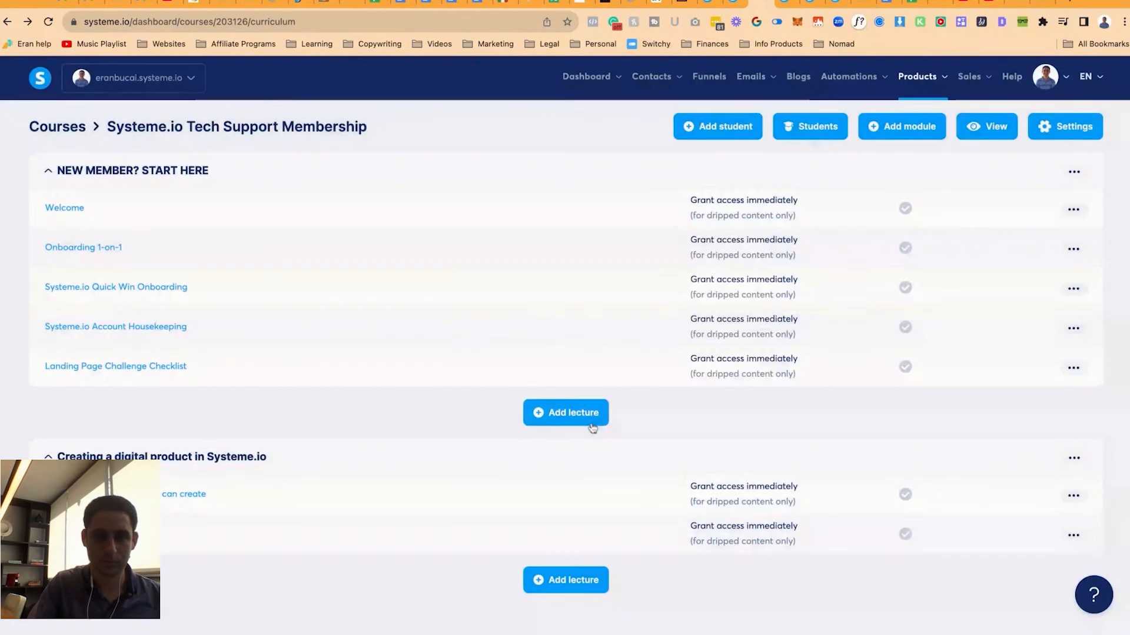
{"action": "left_click", "coordinate": [1073, 535]}
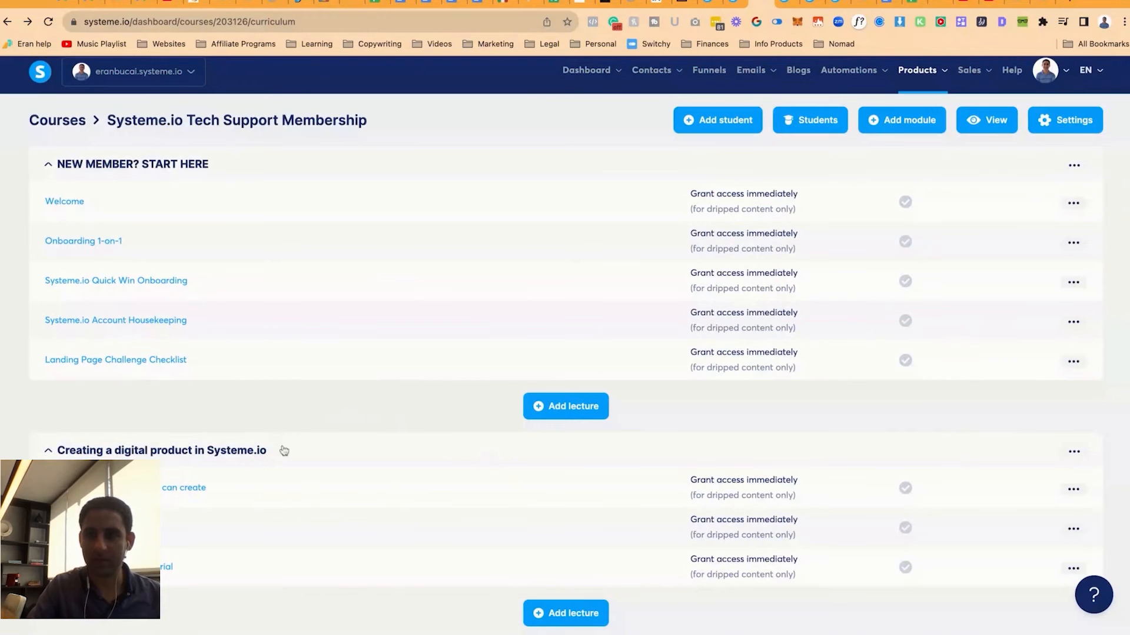
Create the 'Selling your digital product or service in Systeme.io' module.
{"action": "left_click", "coordinate": [901, 119]}
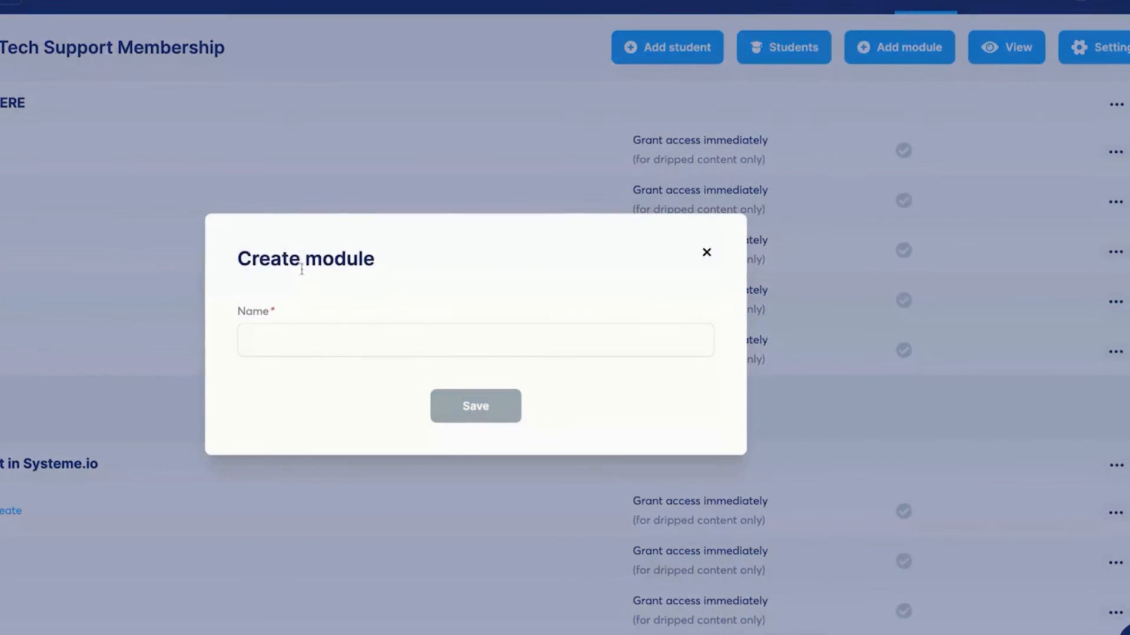
{"action": "type", "text": "Selling your digital product or service in Sys"}
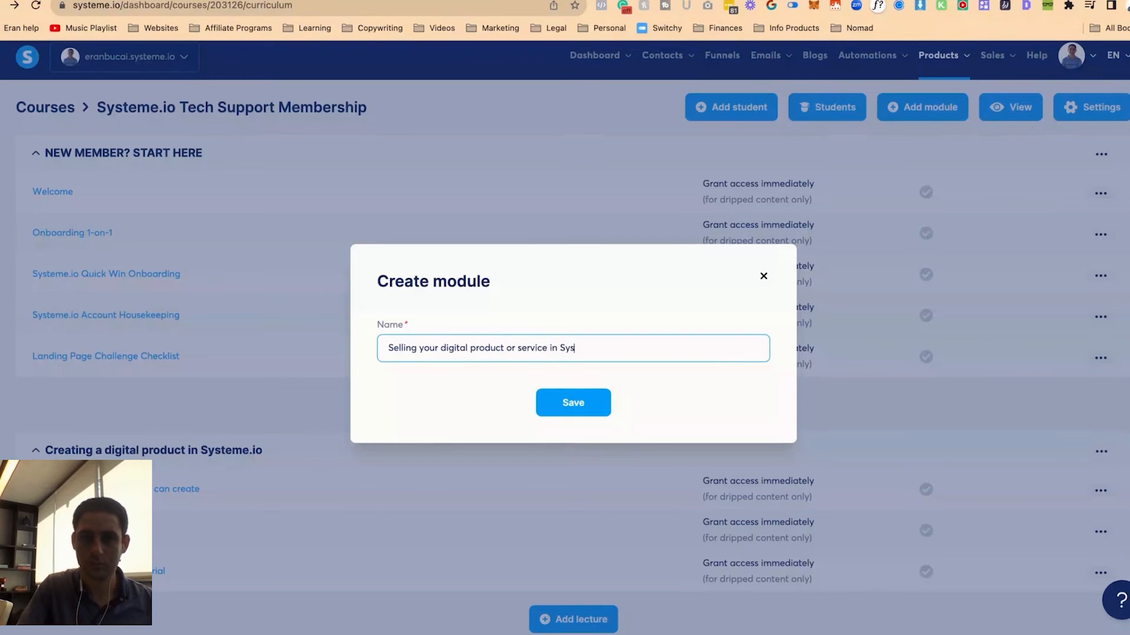
{"action": "left_click", "coordinate": [572, 402]}
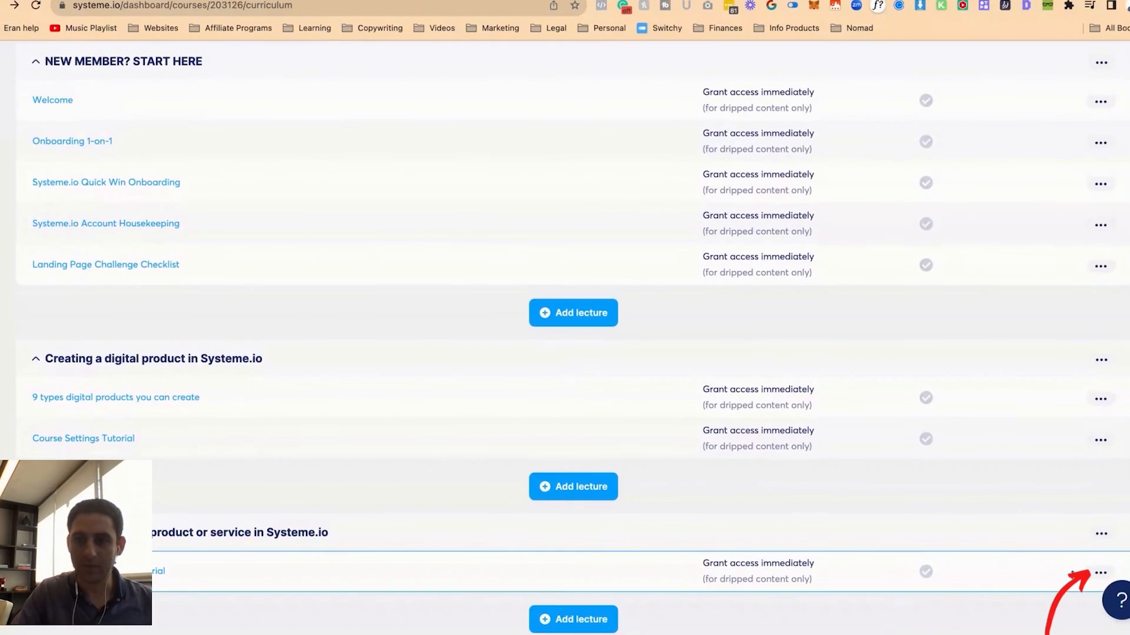
Rename its lecture 'Setting up the Order Form (automations)' and duplicate it.
{"action": "left_click", "coordinate": [1101, 572]}
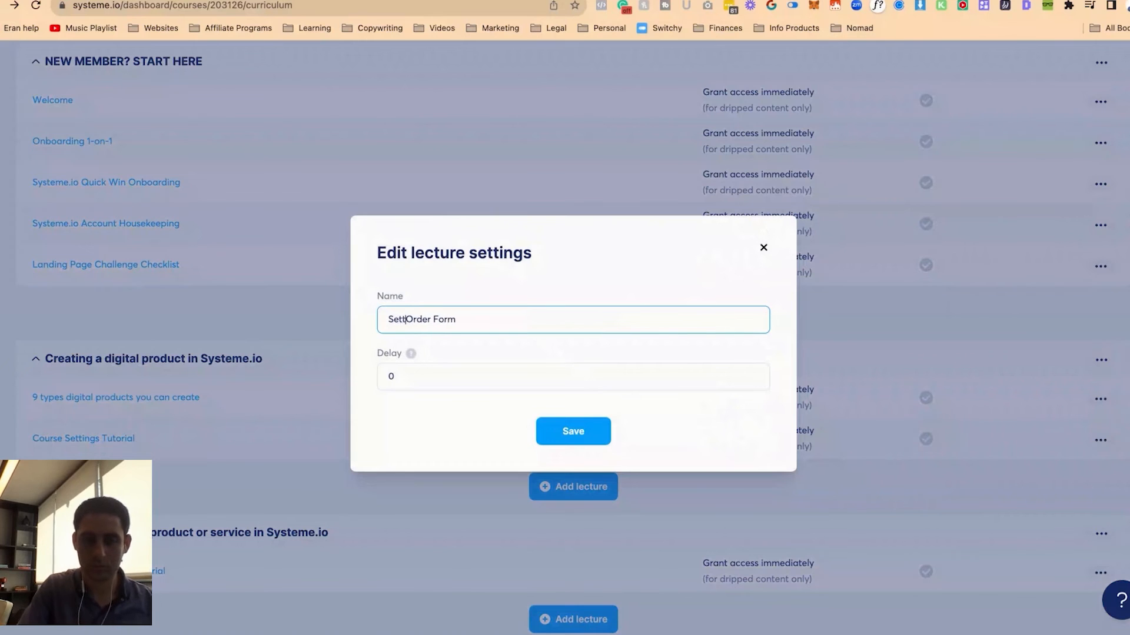
{"action": "left_click", "coordinate": [572, 430]}
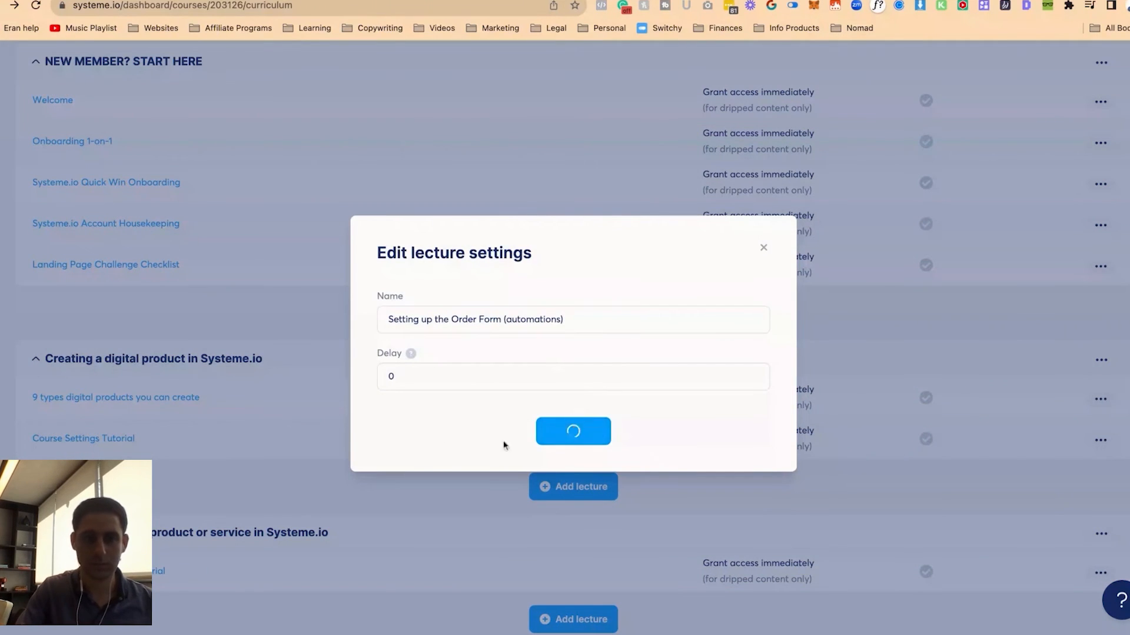
{"action": "left_click", "coordinate": [1100, 574]}
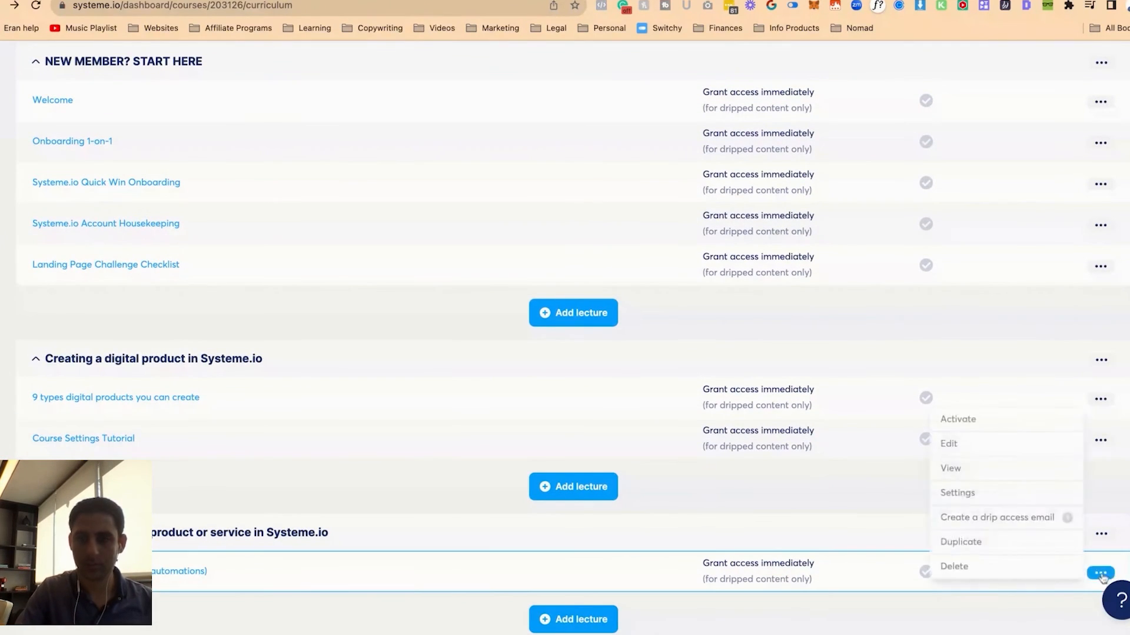
{"action": "left_click", "coordinate": [960, 541]}
{"action": "type", "text": "Member-only offers"}
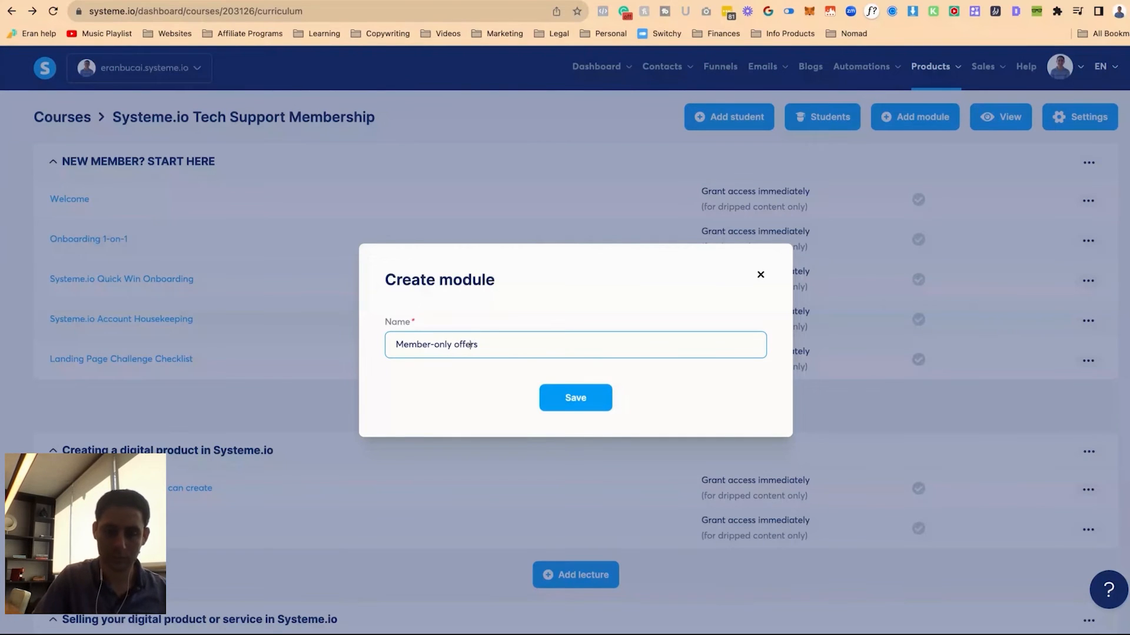
Create the 'Member-only offers and discounts' module with a video-template lecture 'Video Recording and Editing using Tella.TV'.
{"action": "type", "text": "and discounts"}
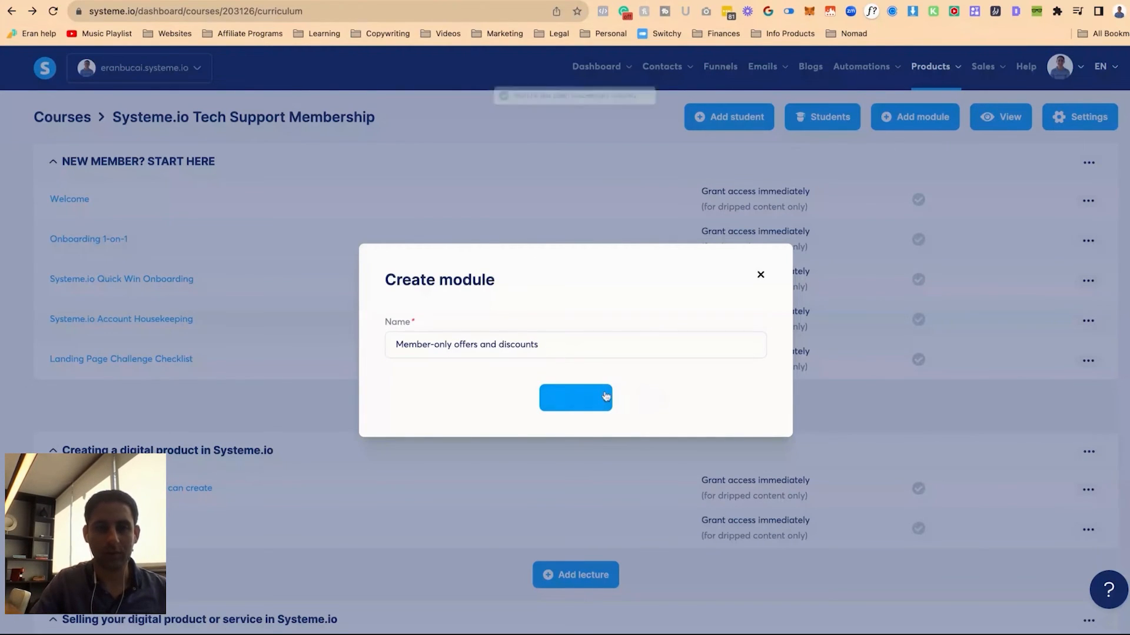
{"action": "left_click", "coordinate": [575, 398]}
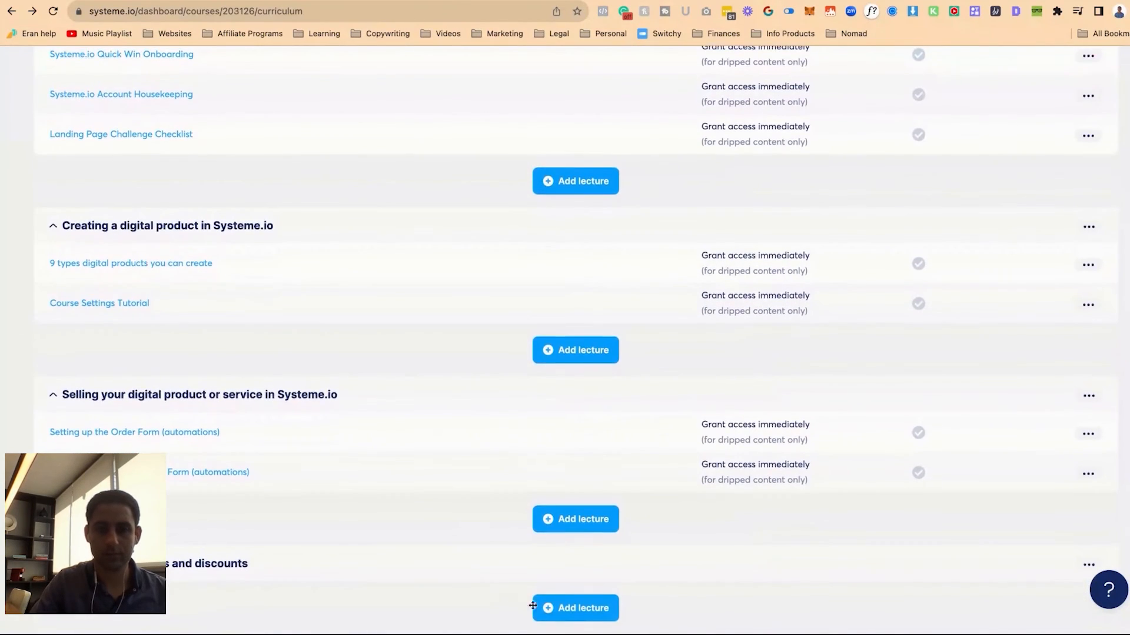
{"action": "left_click", "coordinate": [575, 607]}
{"action": "type", "text": "Video Recording and Editing using Tella.TV"}
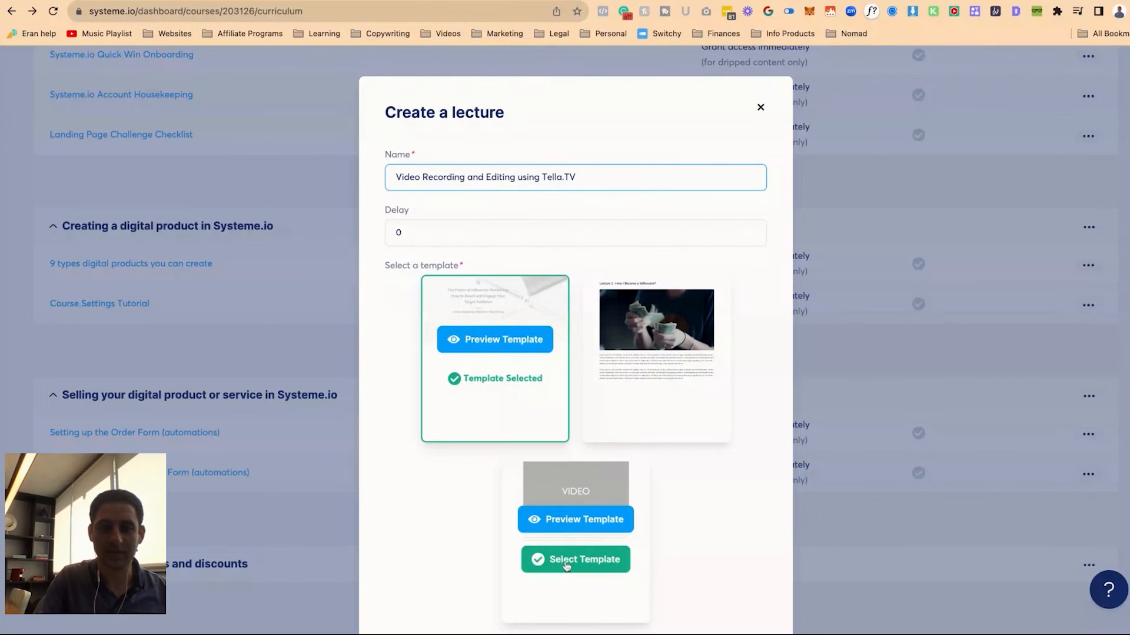
{"action": "left_click", "coordinate": [575, 559]}
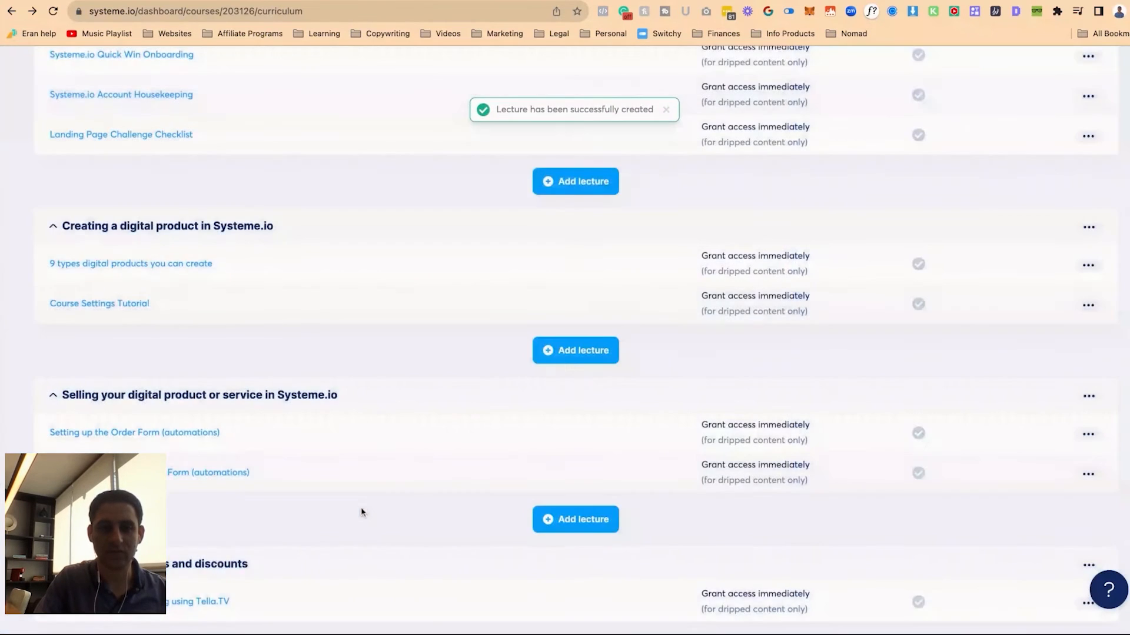